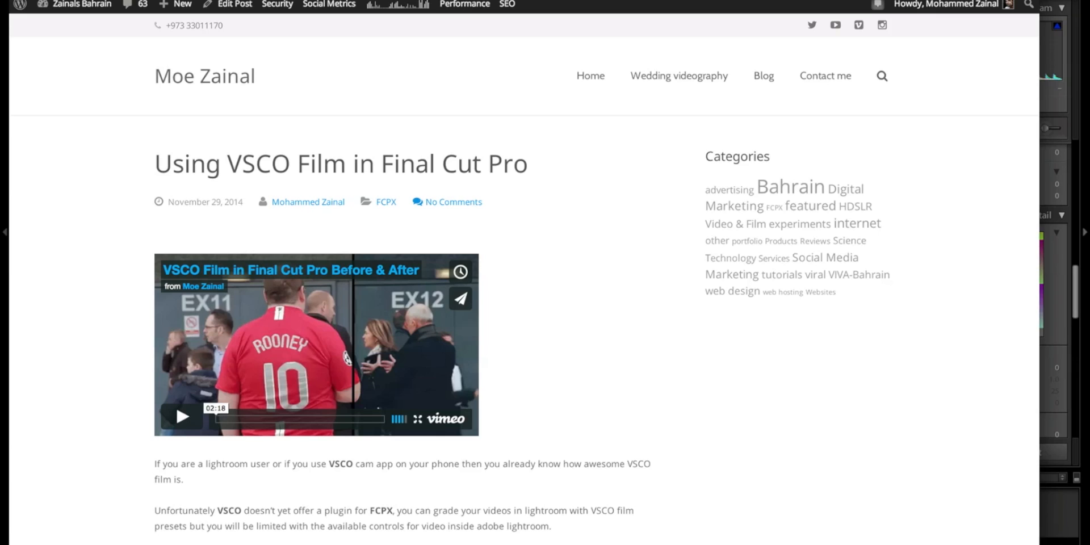
mouse_move(643, 202)
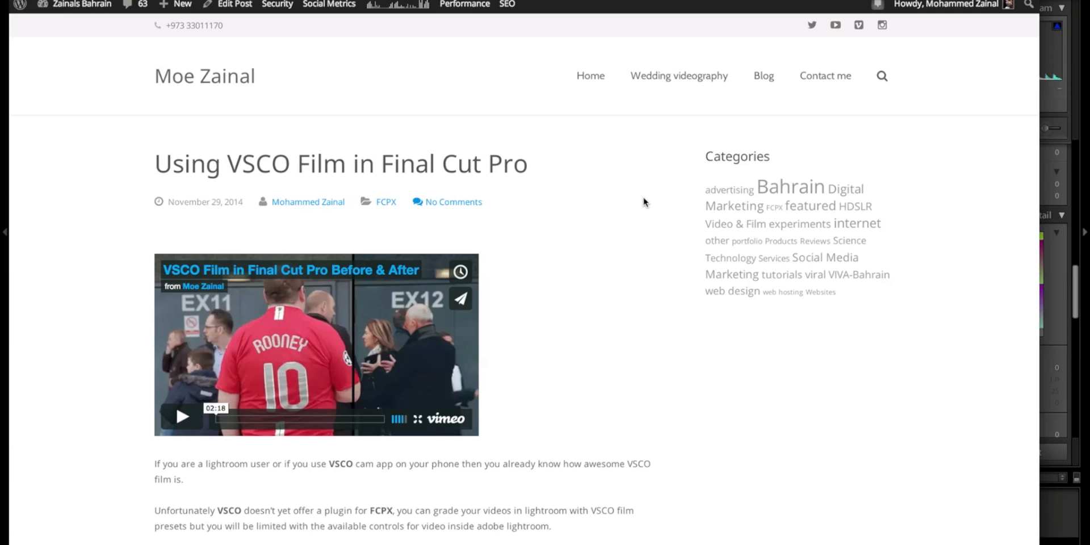
- Scroll down through the Look Converter features description and back up
scroll("down", 3)
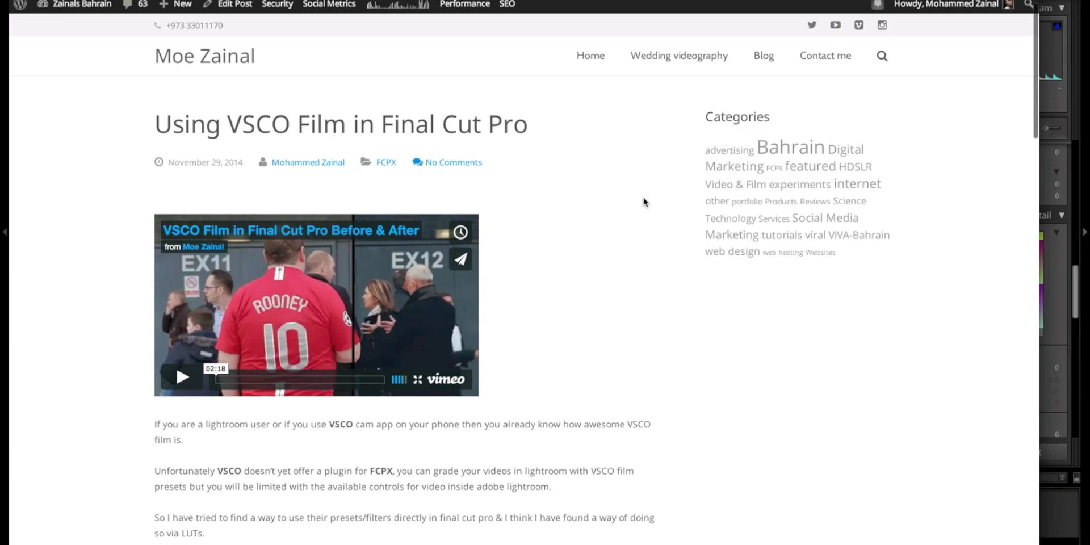
scroll("down", 3)
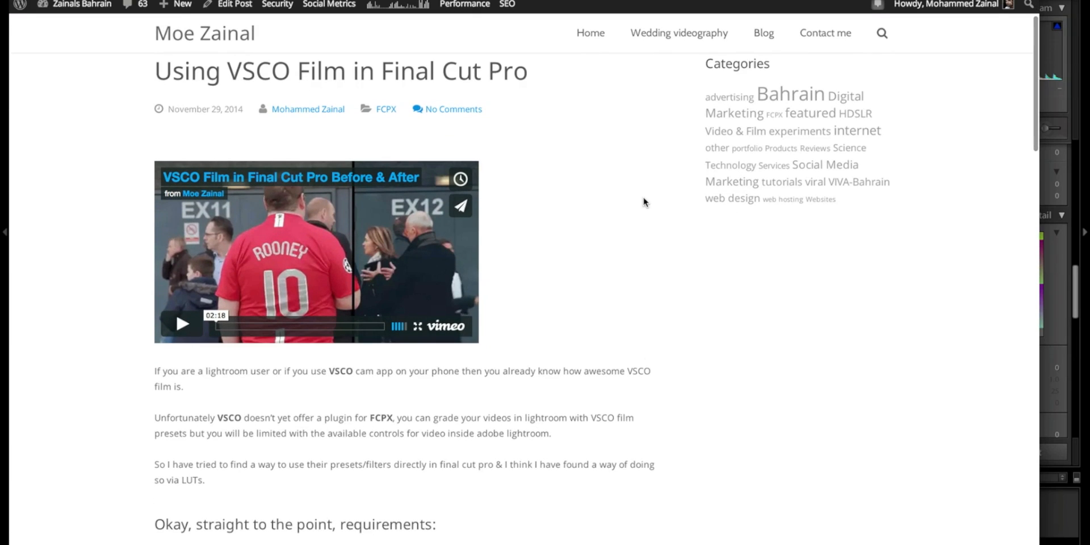
scroll("down", 3)
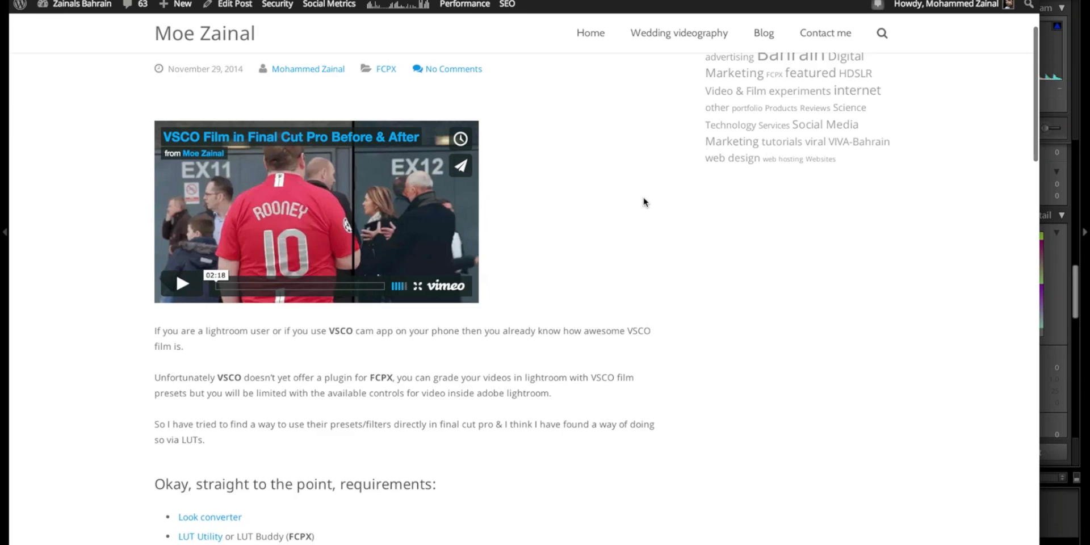
scroll("down", 3)
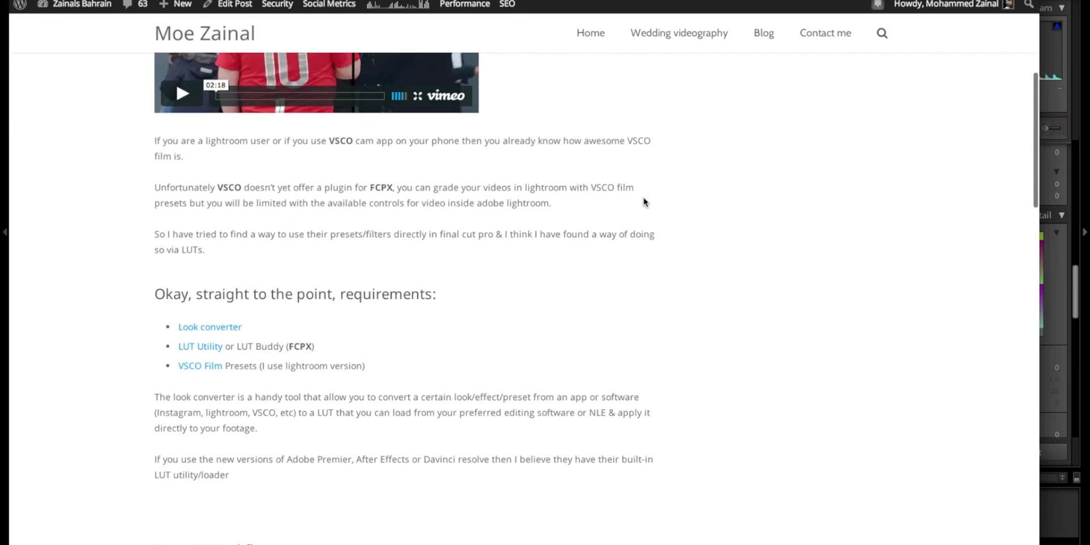
scroll("down", 3)
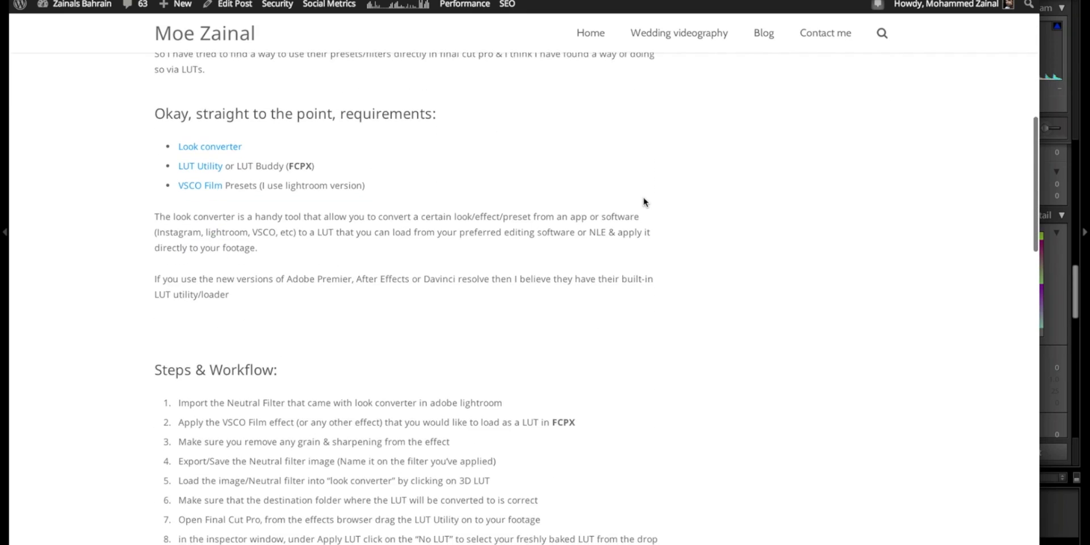
scroll("down", 3)
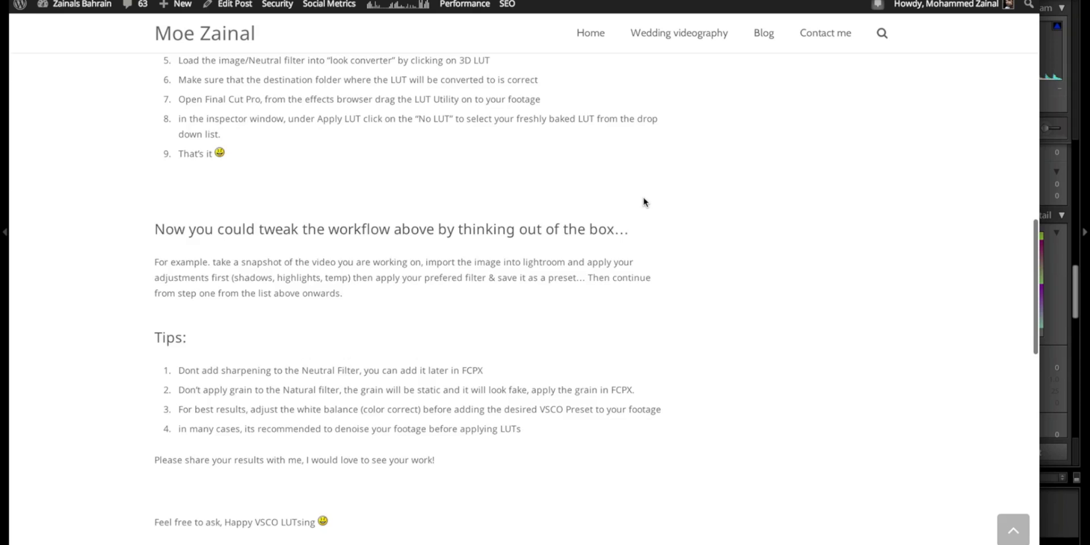
scroll("up", 3)
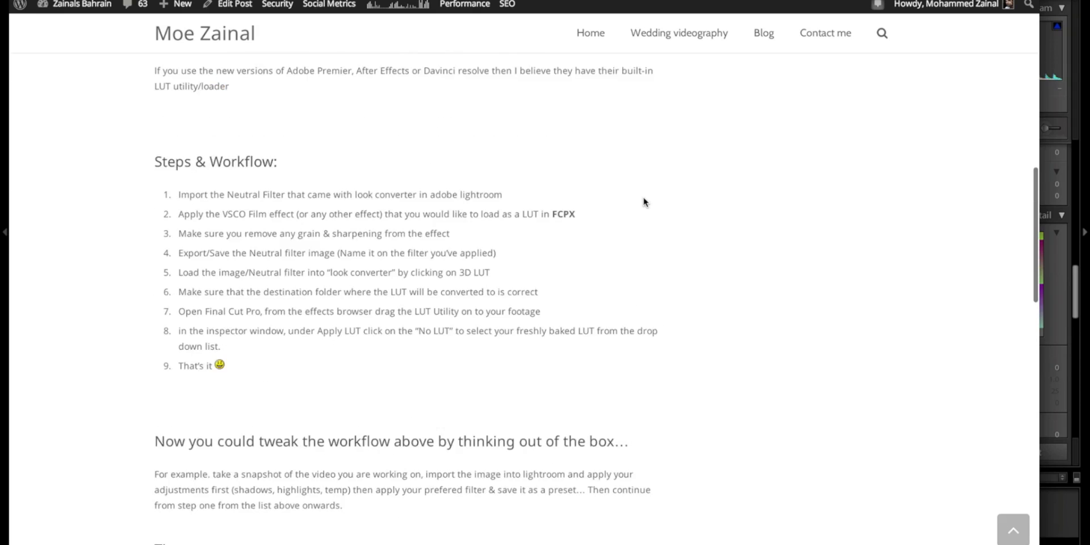
scroll("up", 3)
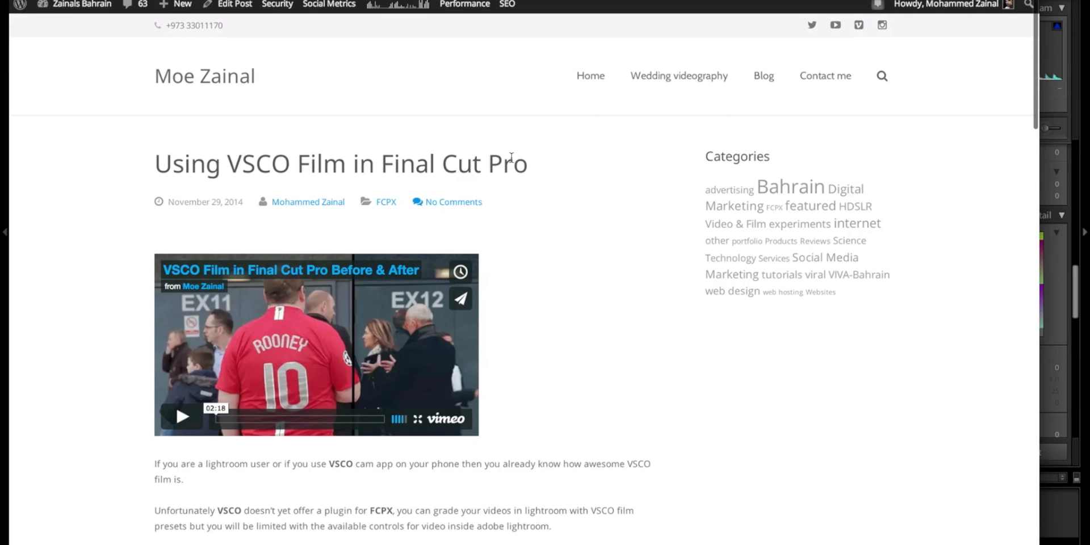
mouse_move(418, 103)
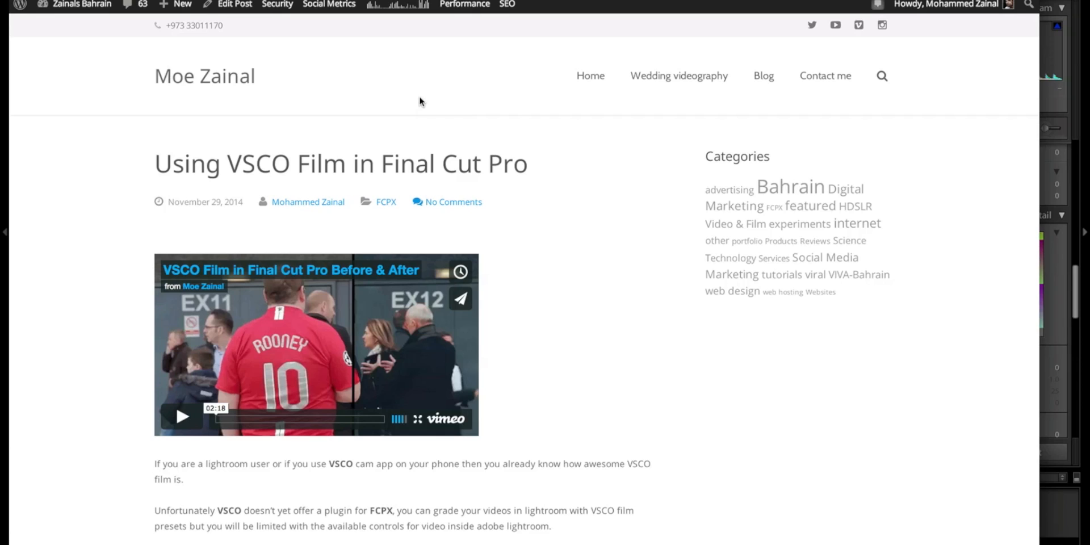
mouse_move(321, 44)
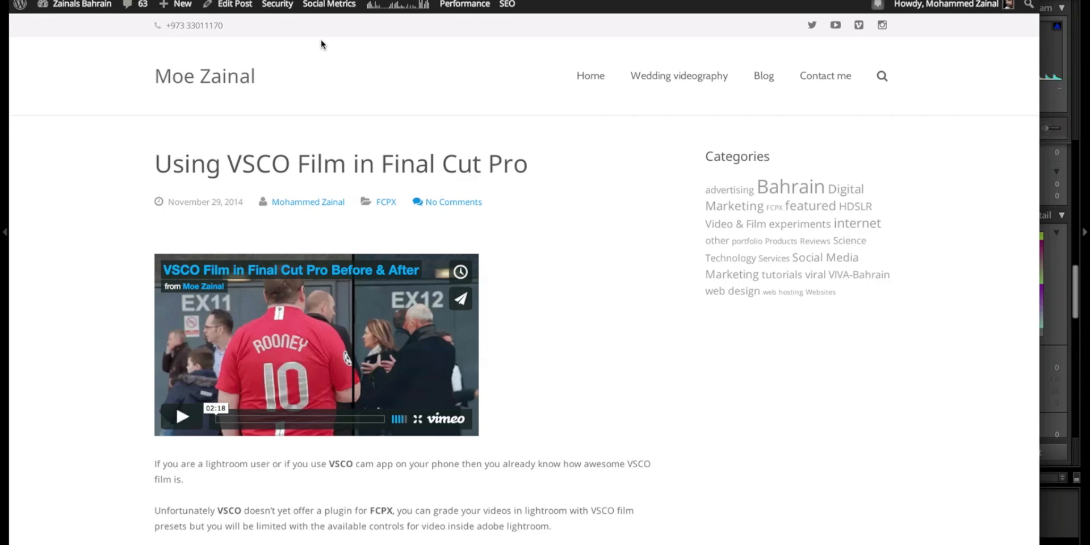
mouse_move(310, 40)
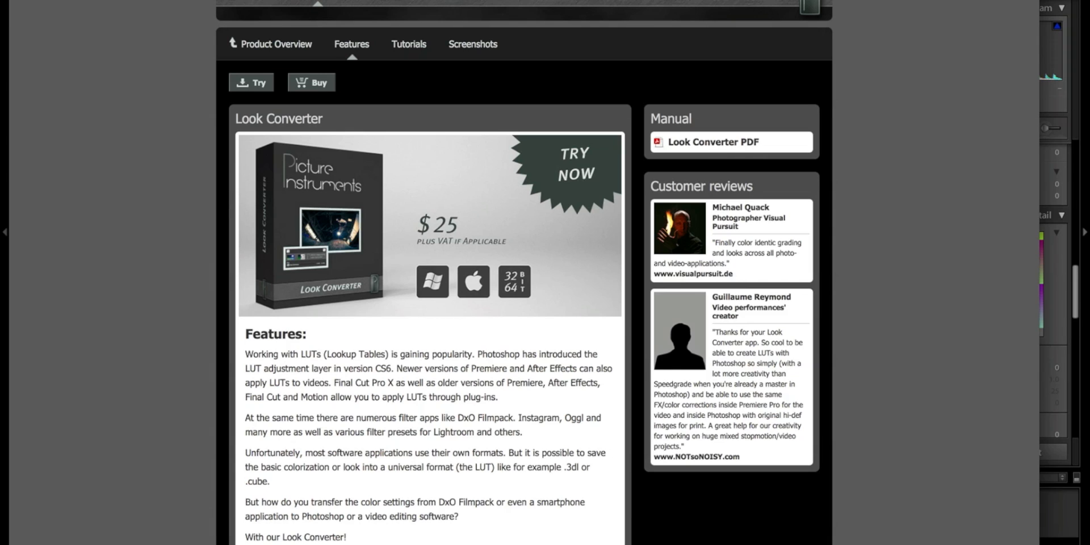
mouse_move(408, 267)
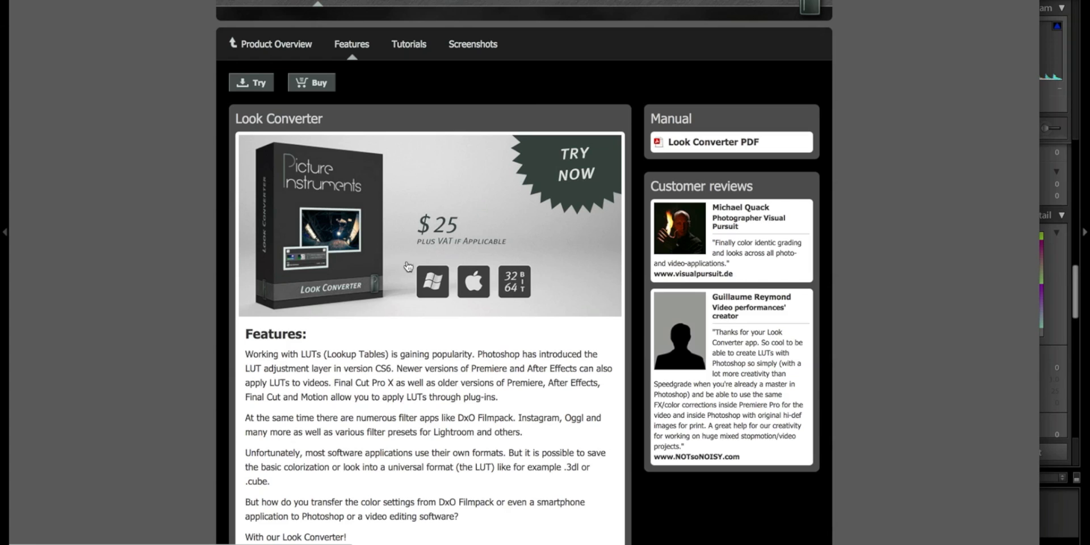
scroll("down", 3)
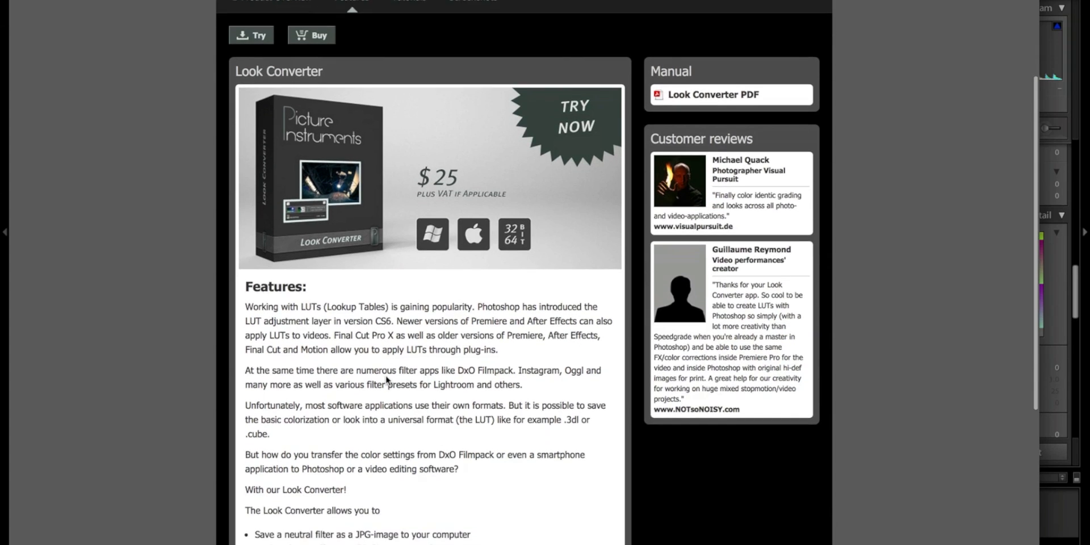
scroll("up", 3)
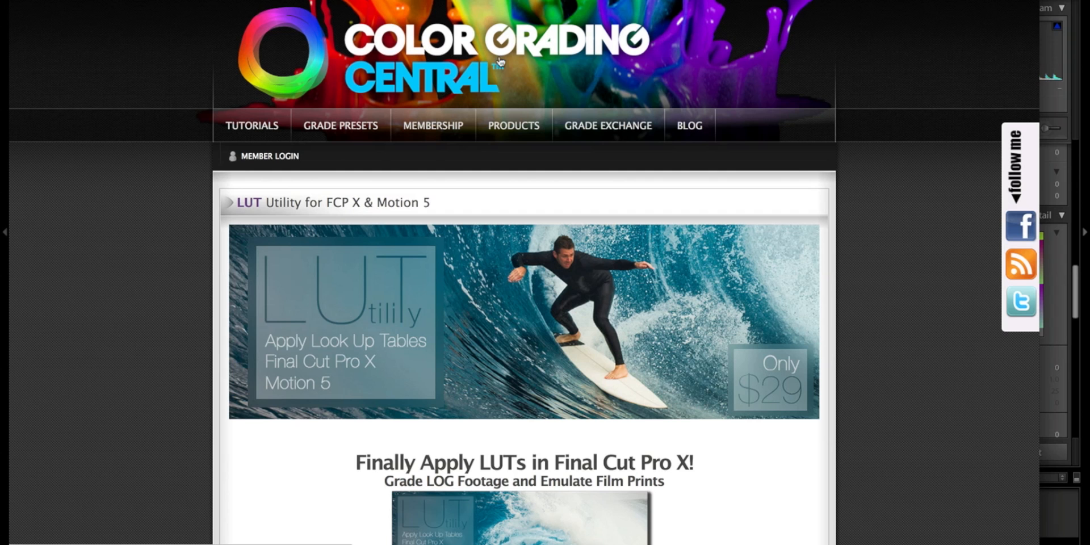
mouse_move(868, 93)
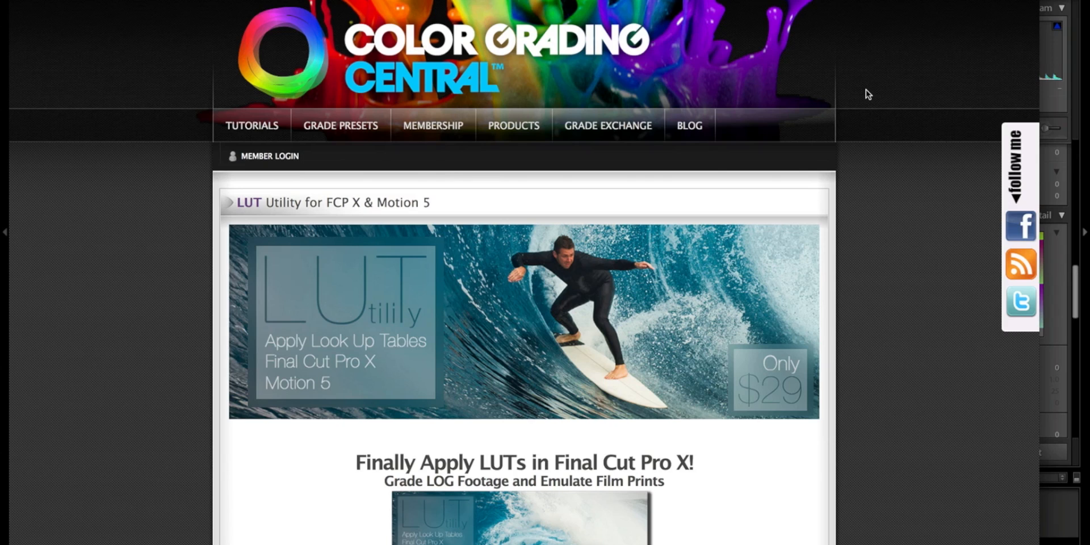
mouse_move(834, 74)
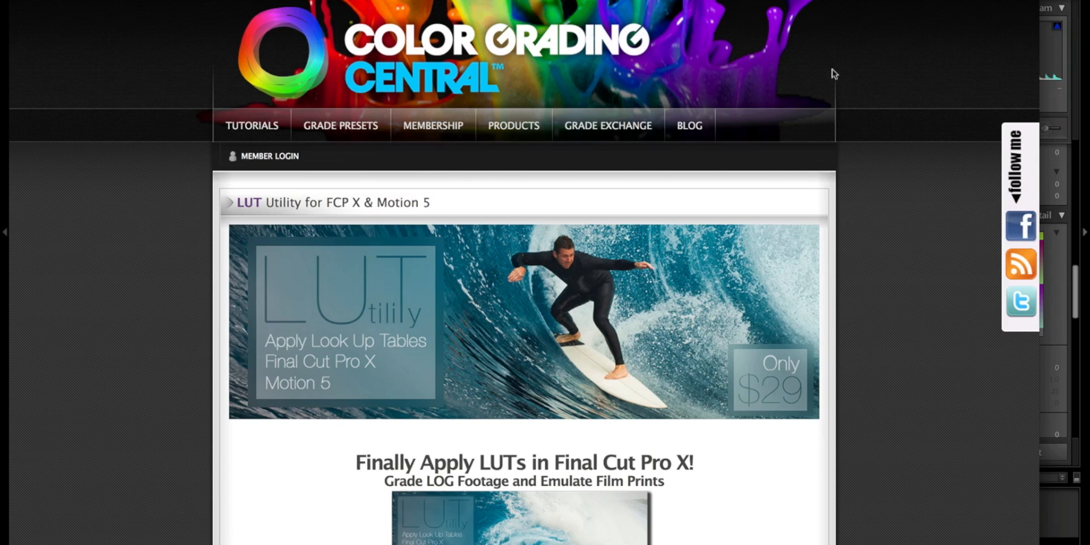
mouse_move(889, 176)
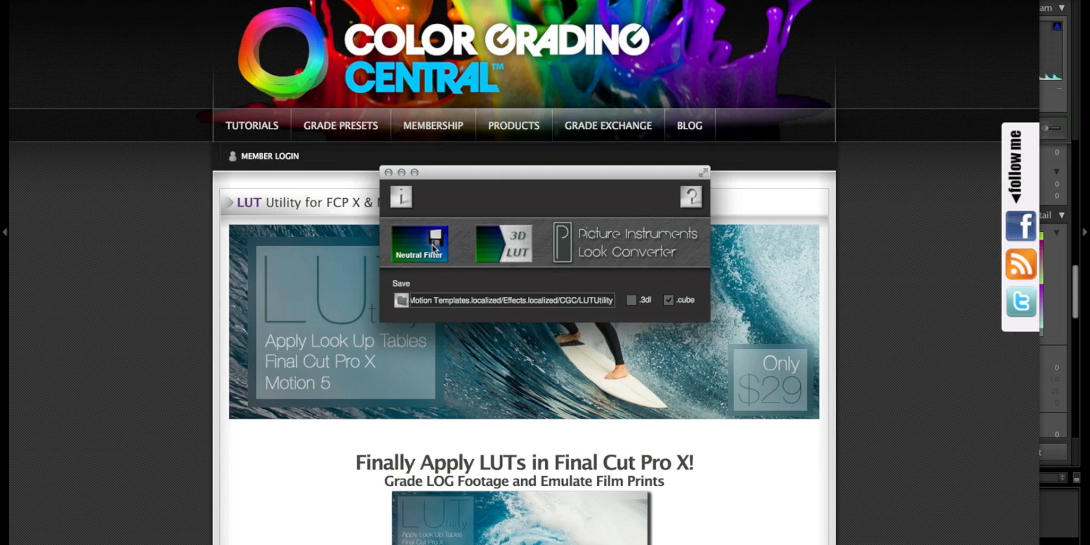
mouse_move(431, 250)
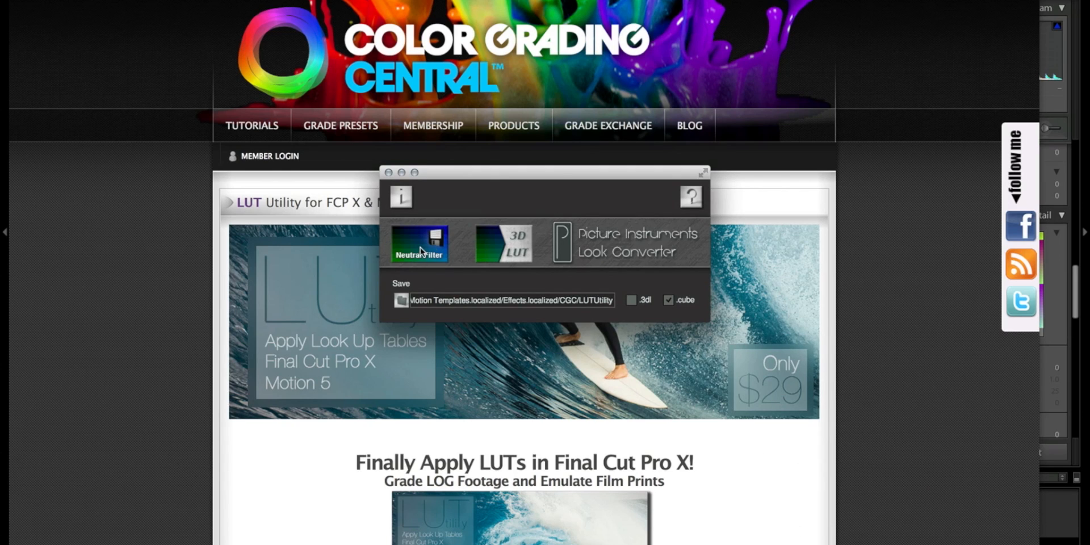
mouse_move(511, 344)
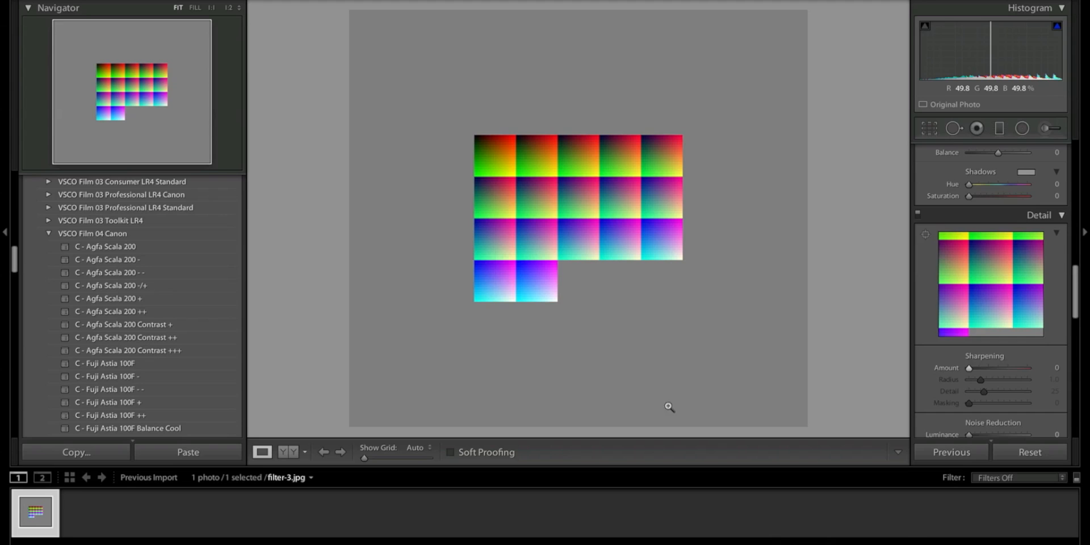
mouse_move(644, 384)
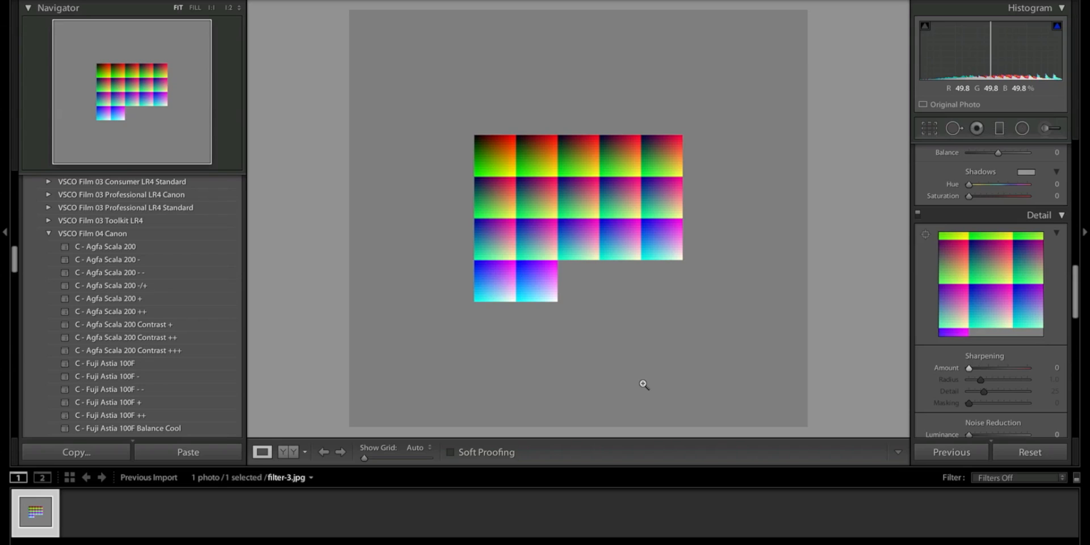
mouse_move(312, 288)
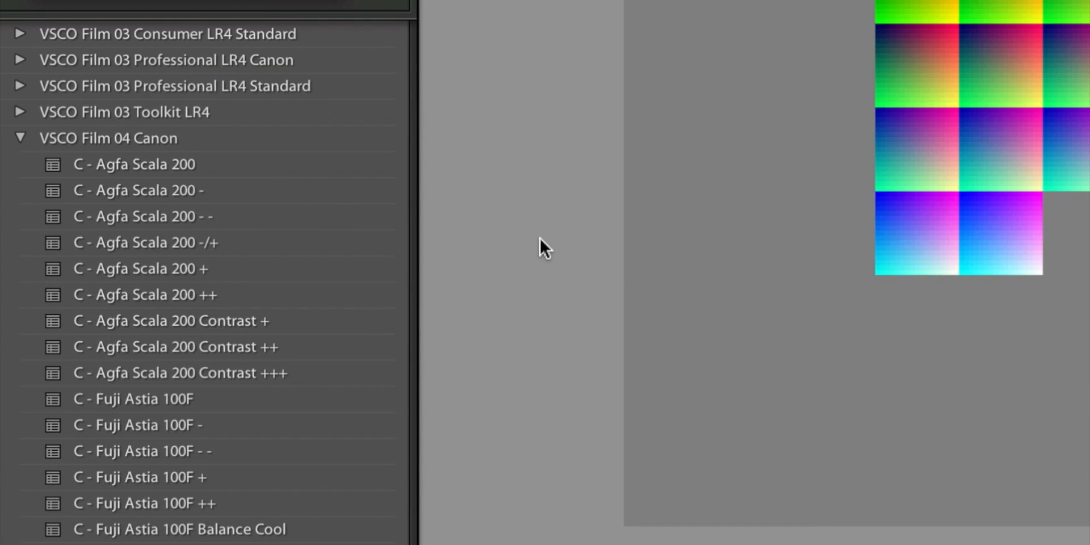
mouse_move(510, 249)
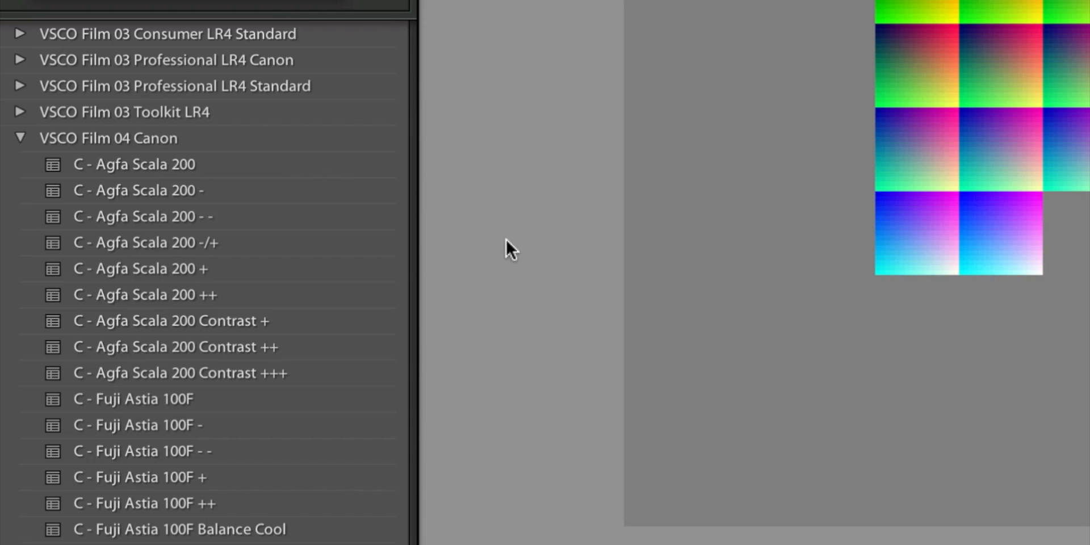
mouse_move(208, 407)
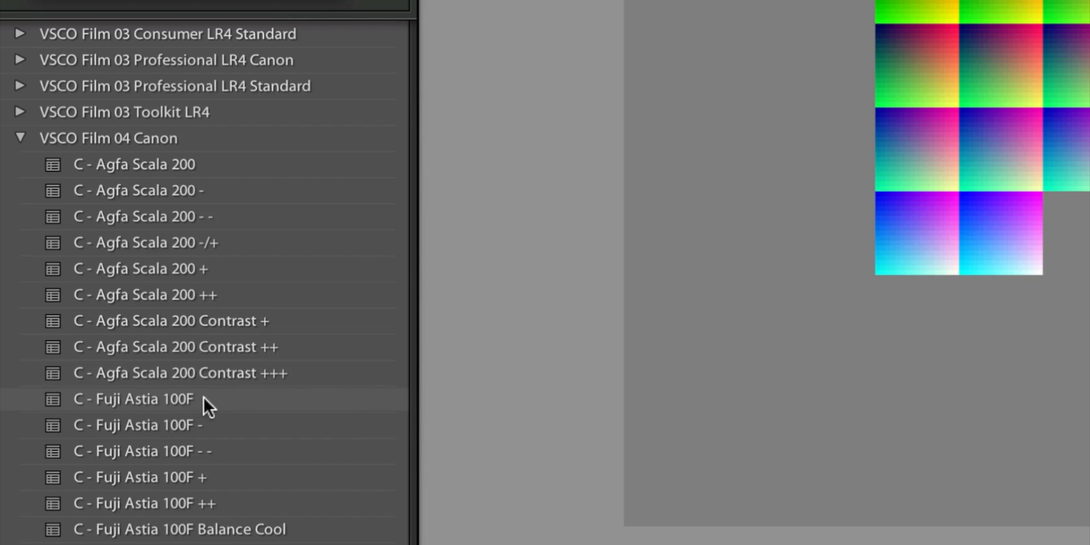
- Apply the VSCO Film 04 Canon 'C - Fuji Astia 100F' preset to filter-3.jpg
left_click(132, 398)
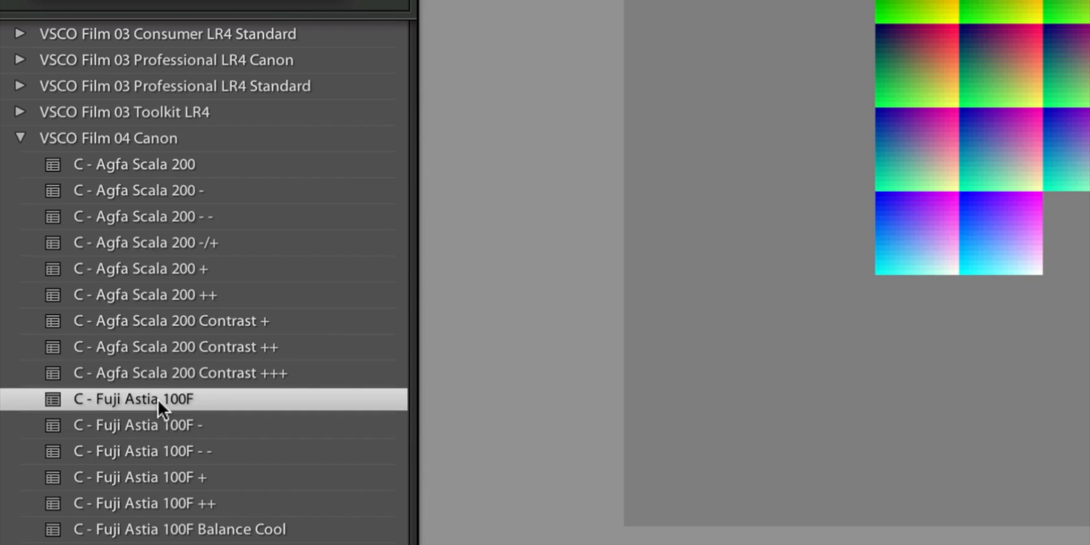
left_click(132, 398)
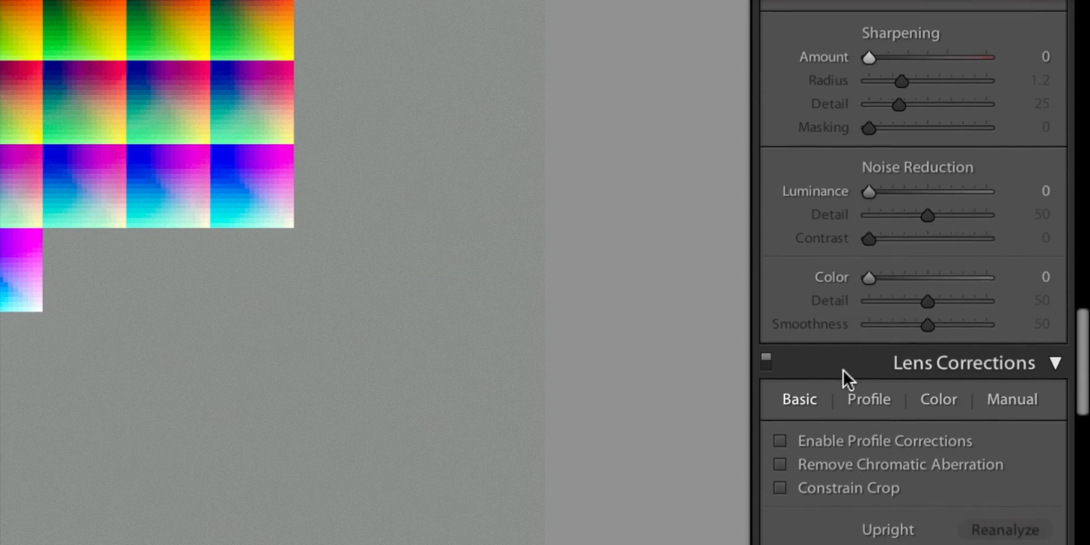
- Drag the Effects panel Grain Amount slider down to 0
scroll("down", 3)
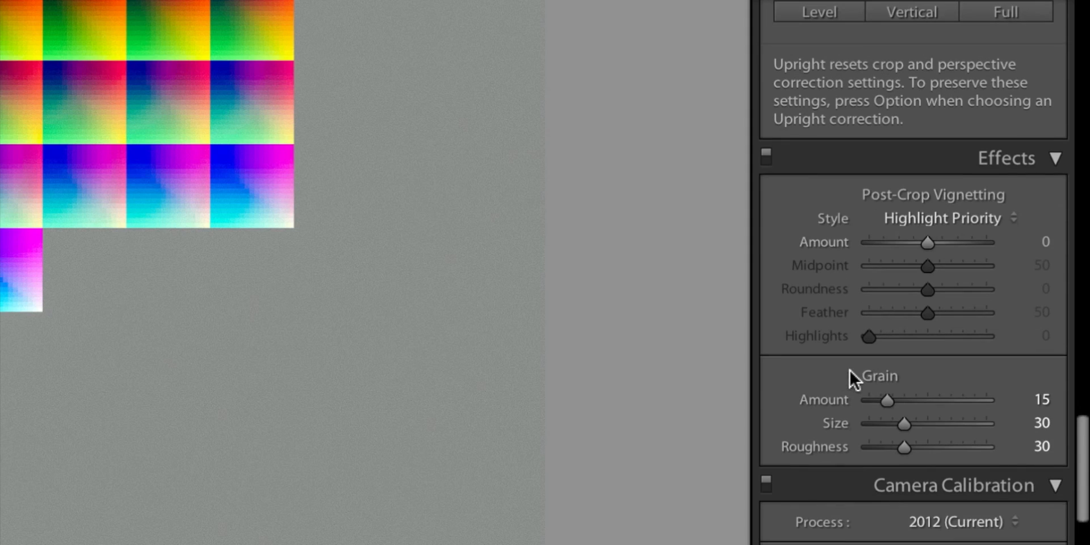
left_click_drag(886, 399, 867, 399)
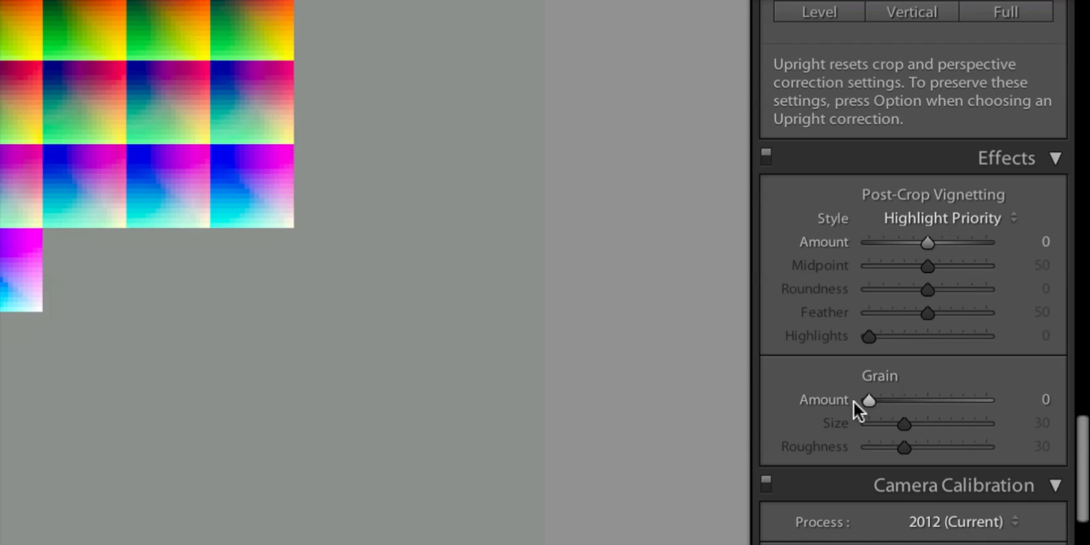
mouse_move(821, 327)
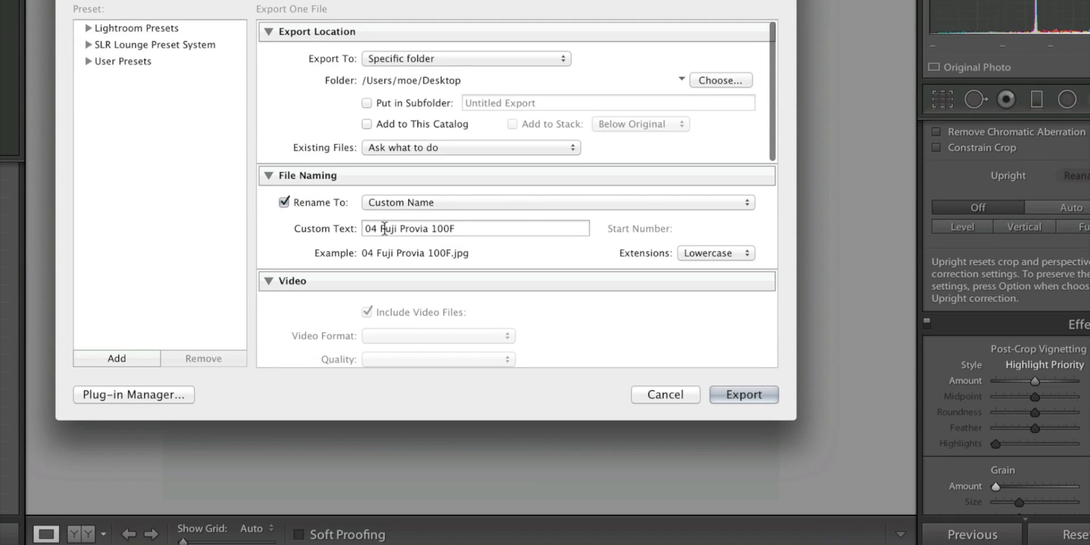
- Set the export Custom Text to '04 Fuji Astia 100F' and export to the Desktop
left_click(403, 228)
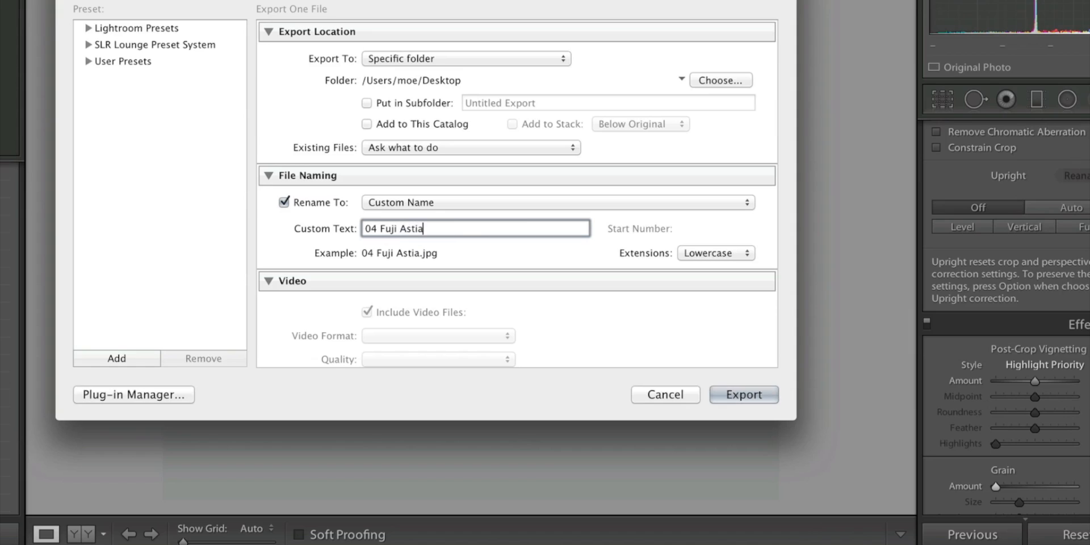
type("100")
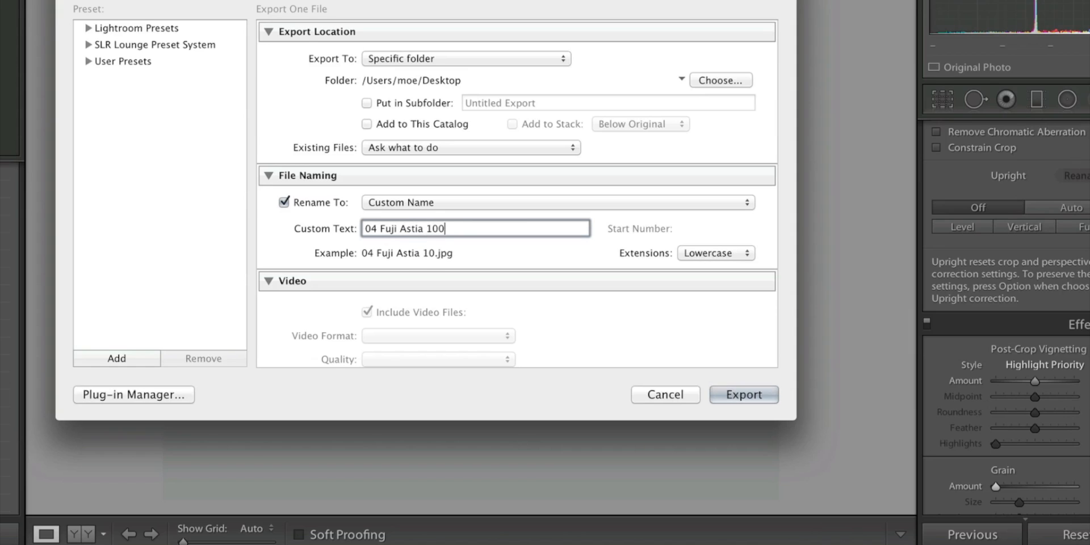
type("F")
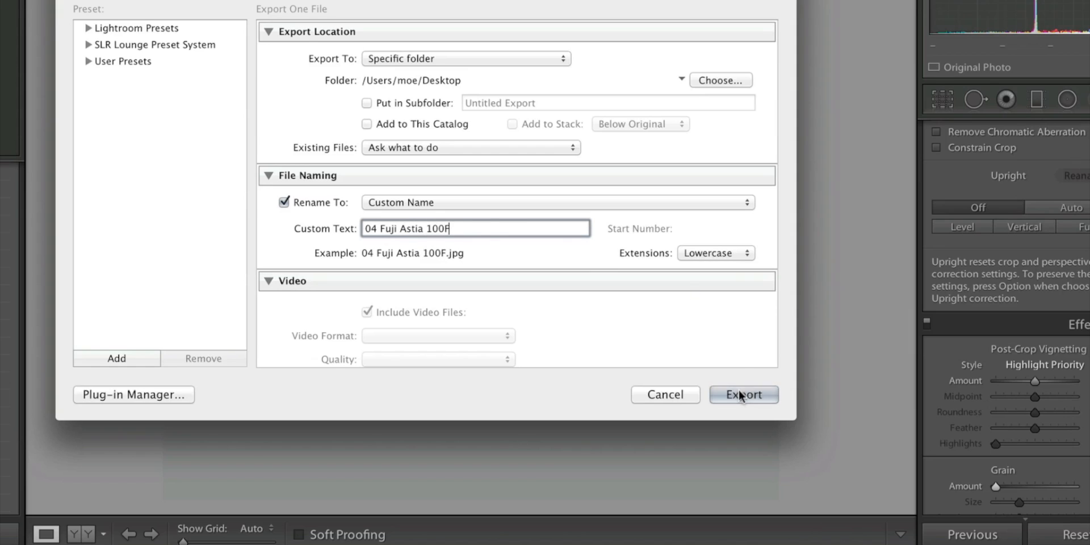
left_click(742, 394)
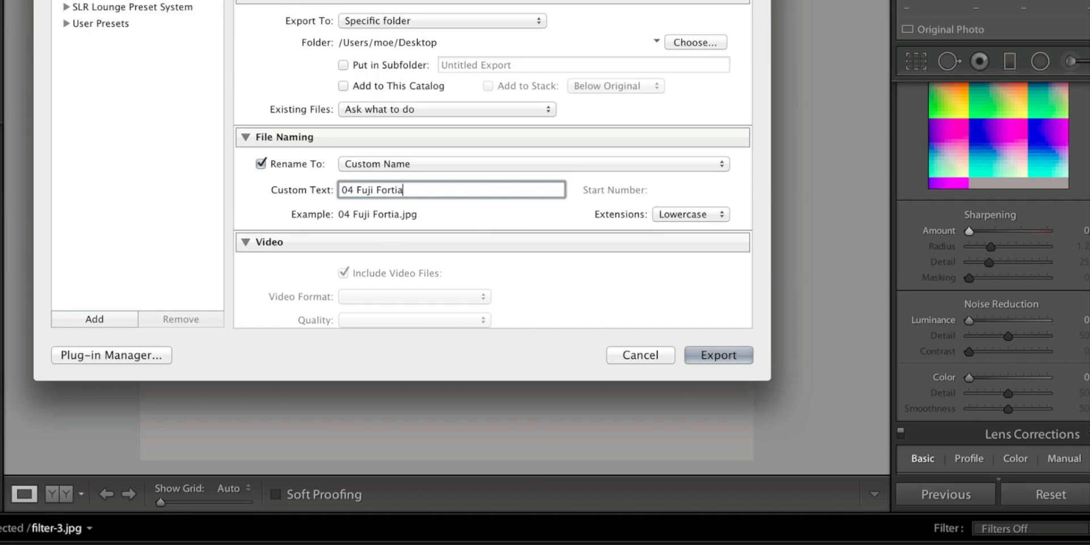
- Extend the export name to '04 Fuji Fortia SP' and export the image
type("SP")
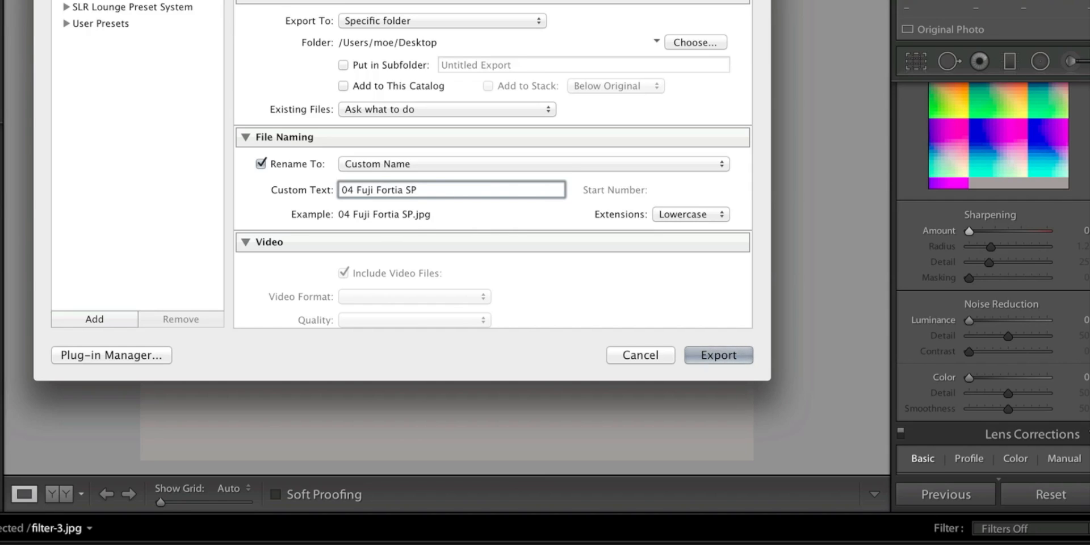
left_click(719, 356)
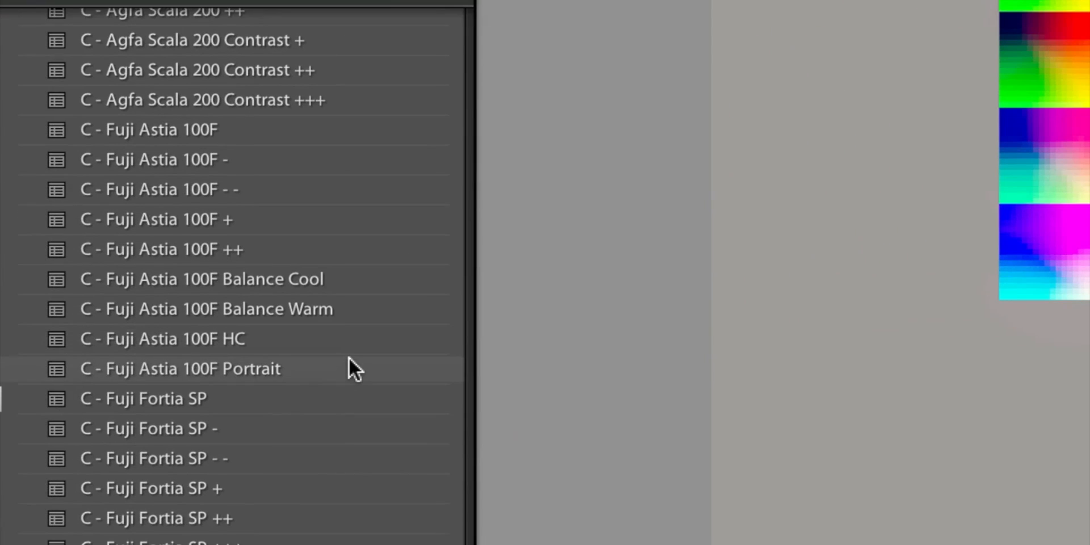
- Apply the C - Fuji Provia 100F preset to the image
scroll("down", 3)
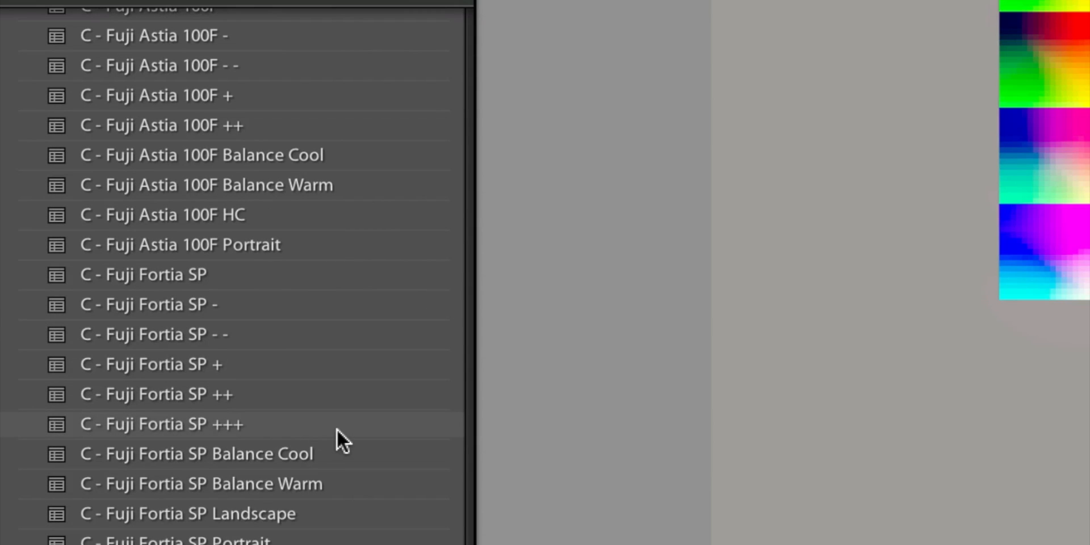
scroll("down", 3)
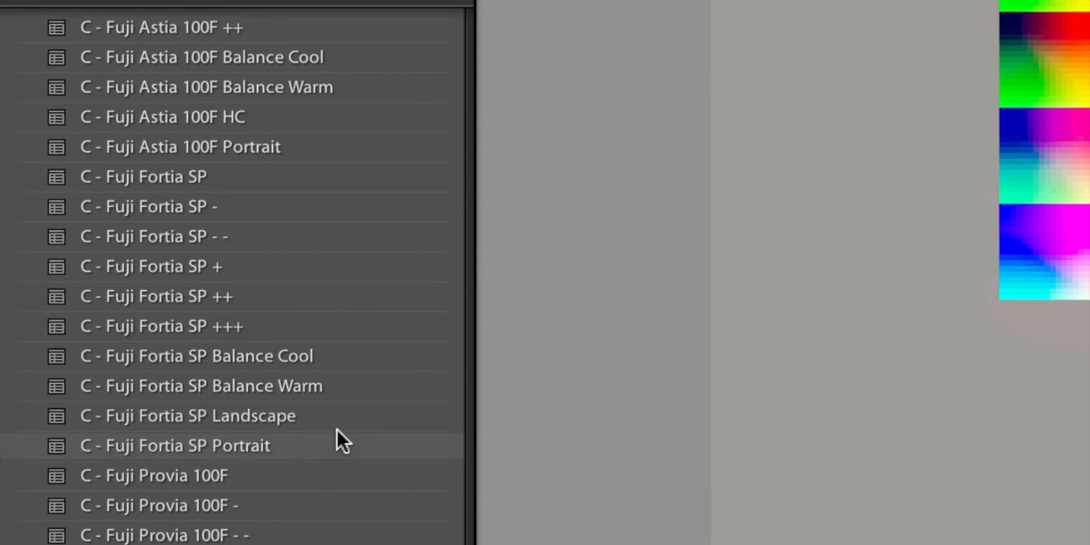
left_click(157, 476)
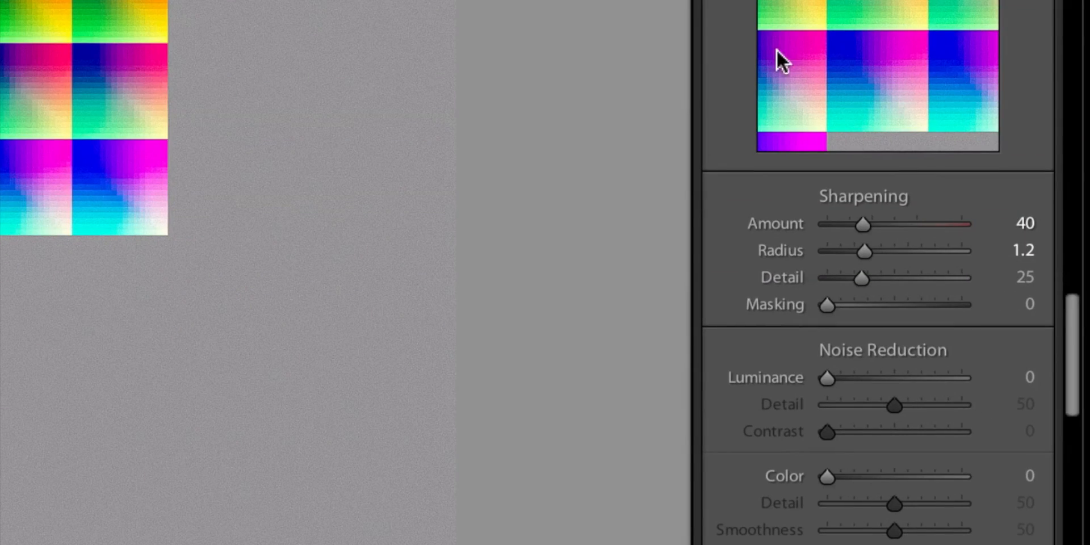
left_click_drag(865, 223, 860, 224)
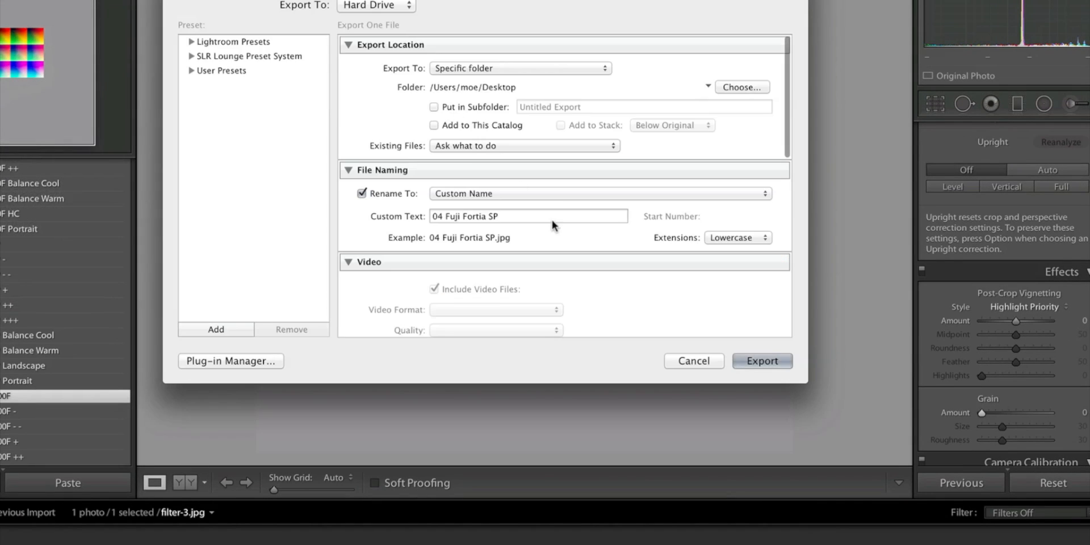
- Export as '04 Fuji Provia 100F', overwriting the existing Desktop file
left_click(487, 216)
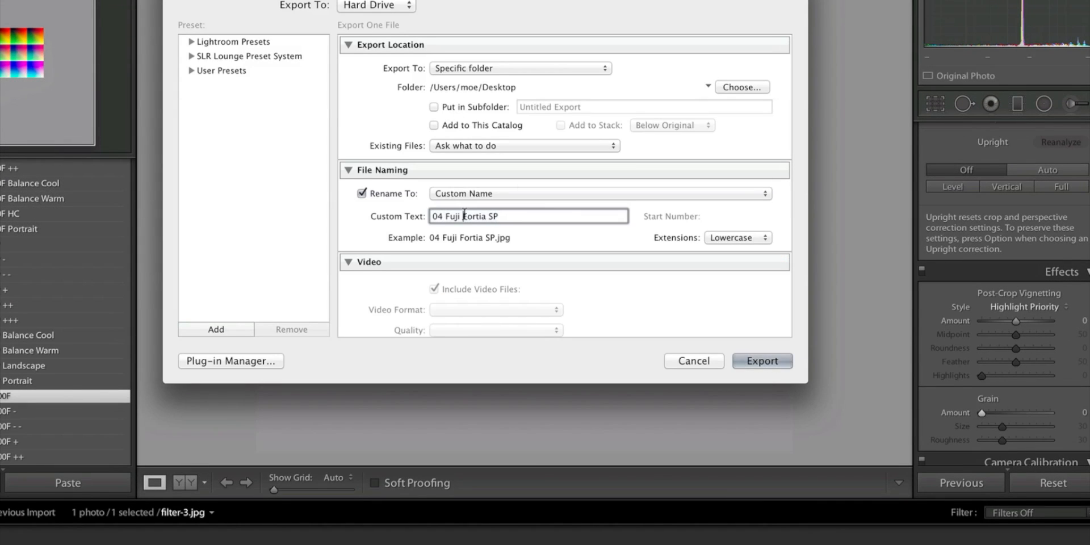
key("Backspace")
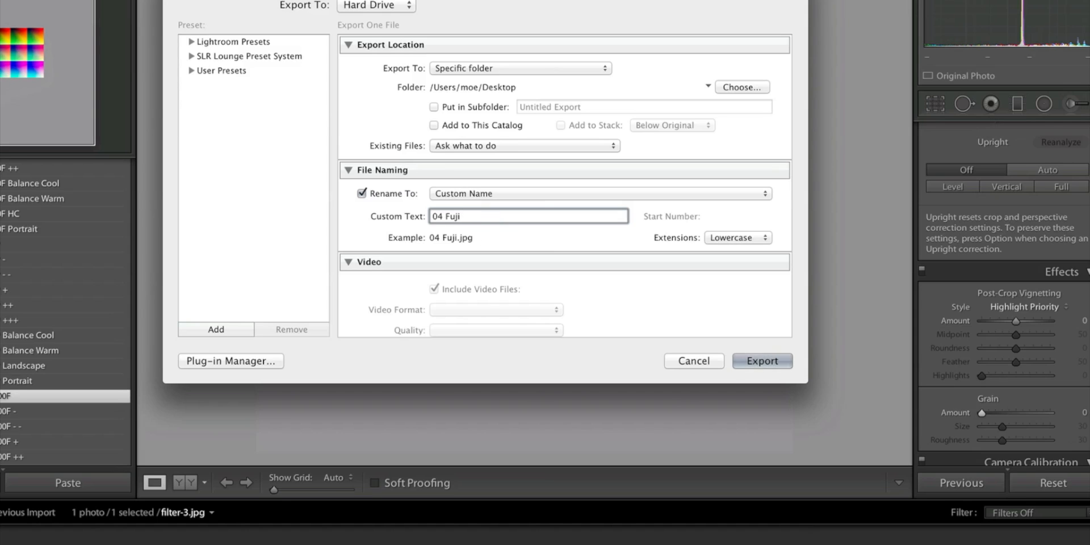
type("Provia")
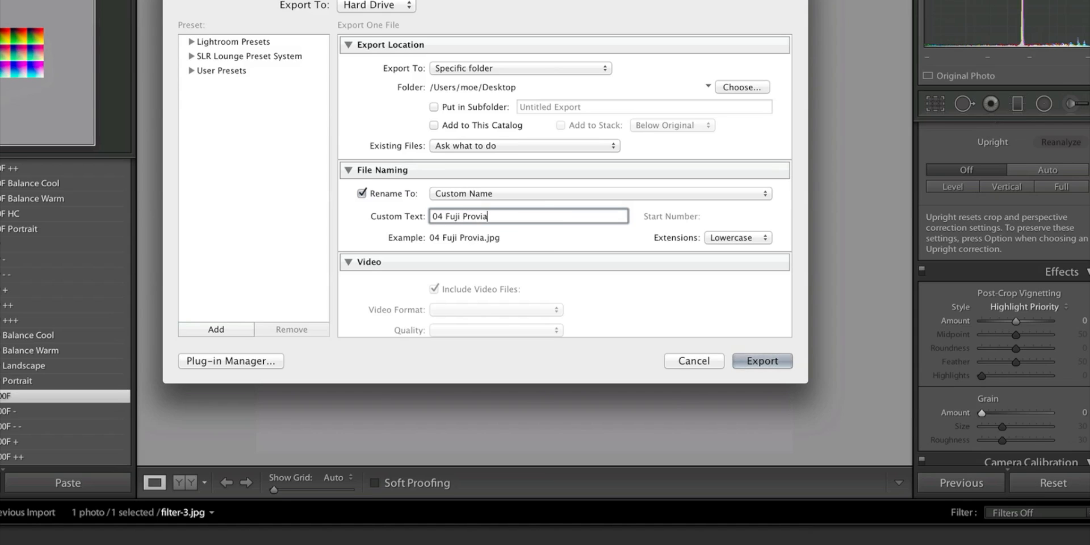
type("100F")
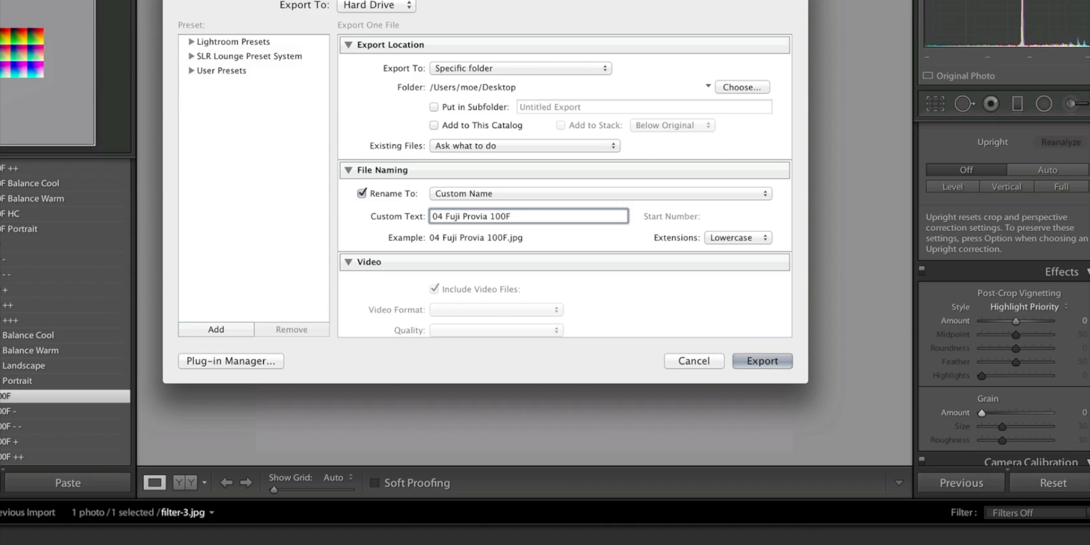
left_click(762, 361)
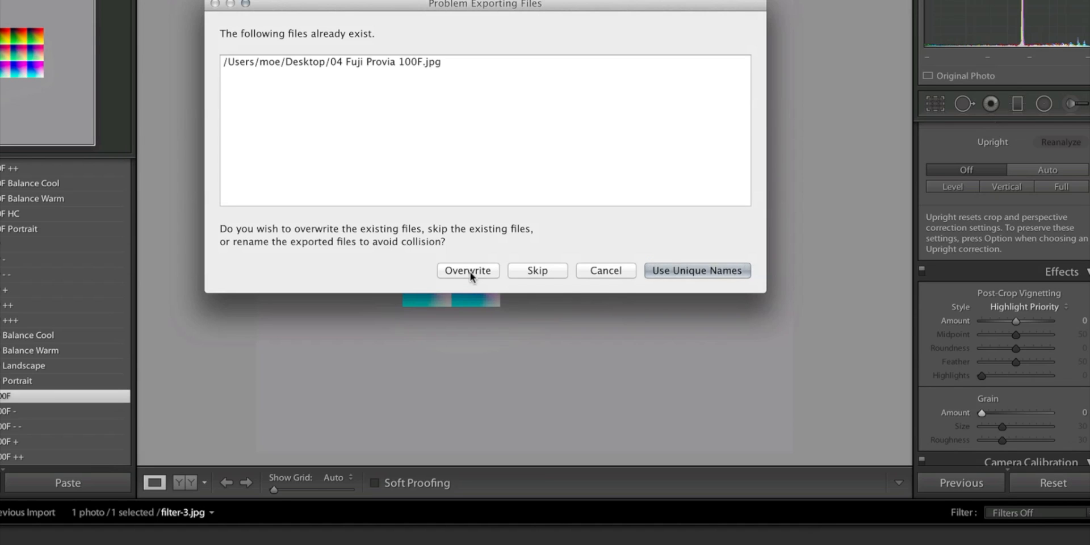
left_click(467, 270)
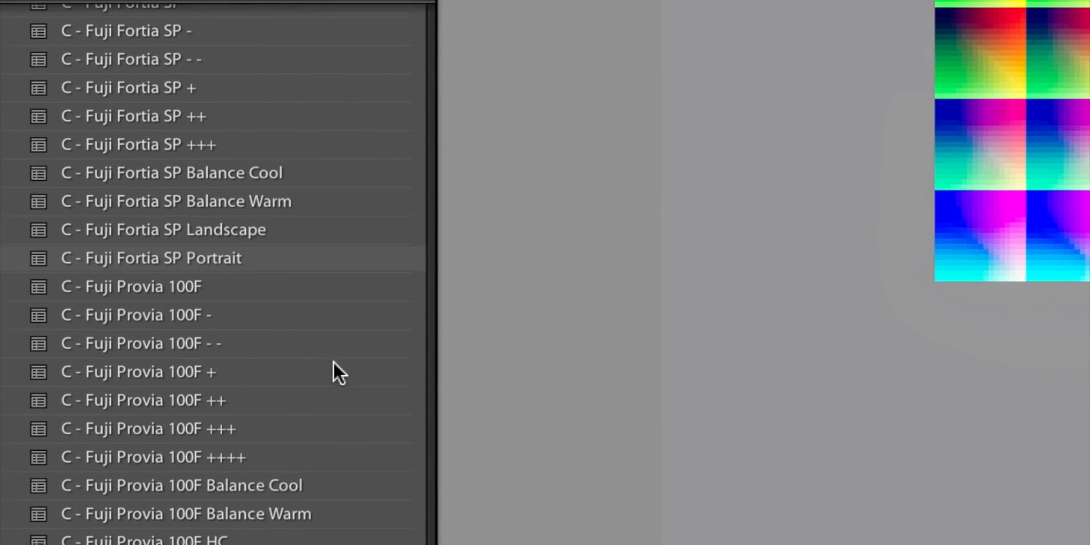
- Pick a Provia preset and export the image named '04 Fuji Provia 400+++'
scroll("down", 3)
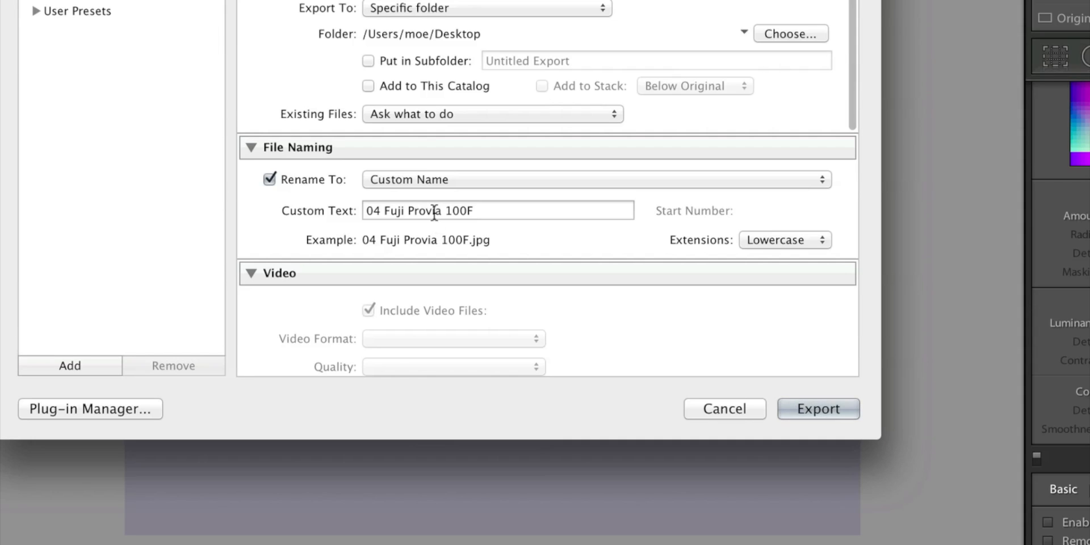
left_click(498, 210)
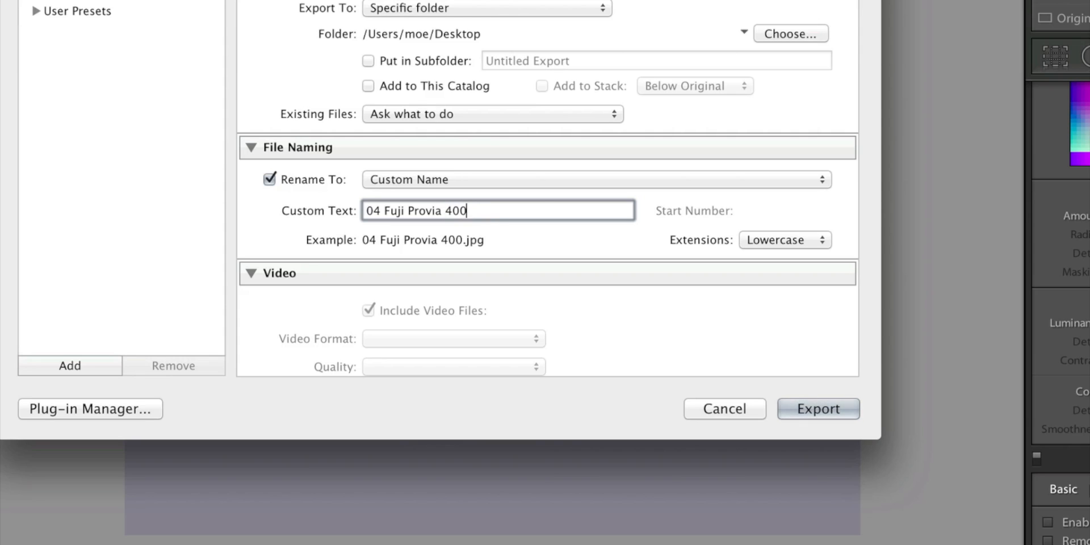
type("+++")
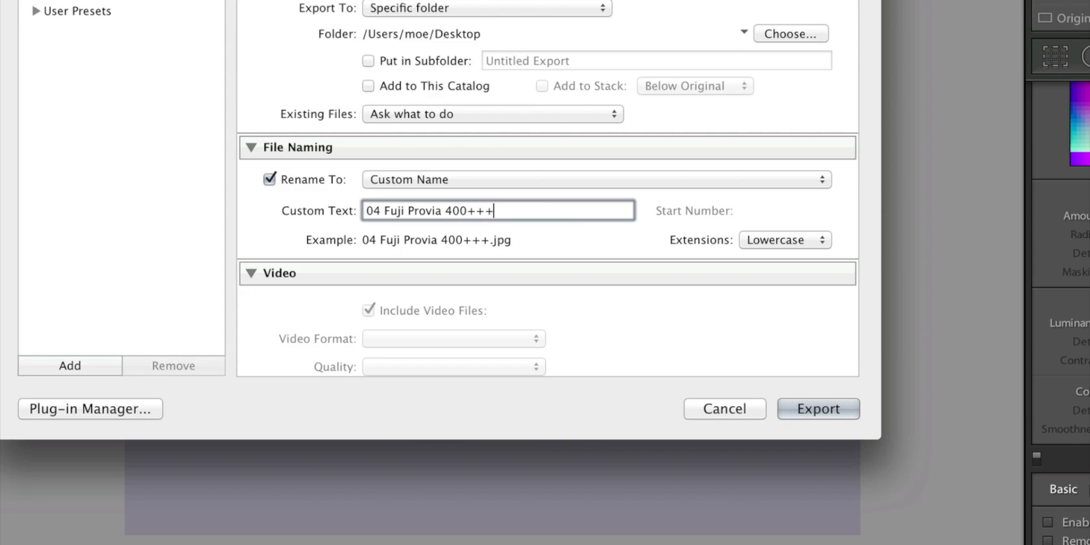
left_click(818, 409)
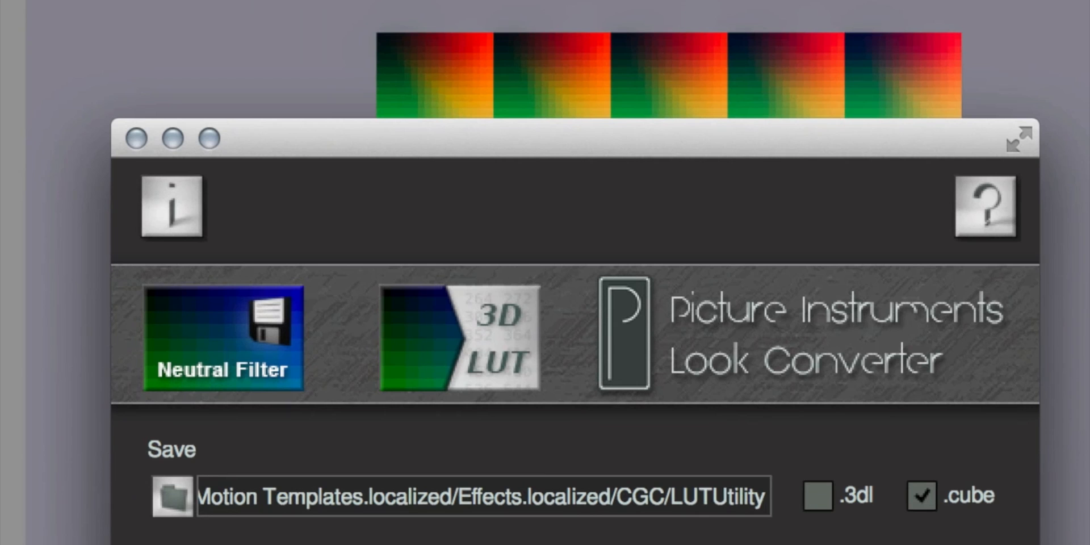
mouse_move(636, 289)
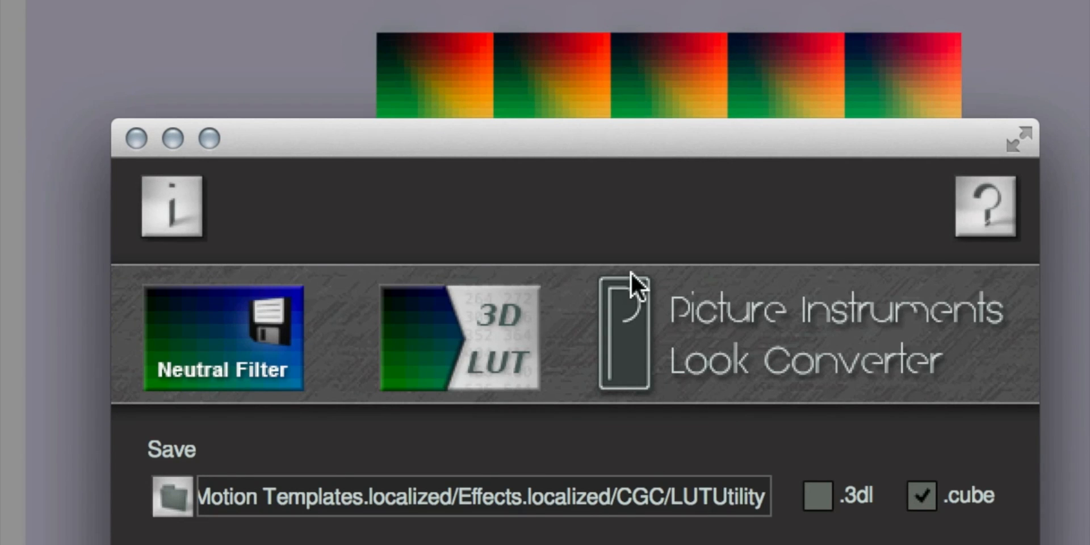
mouse_move(539, 164)
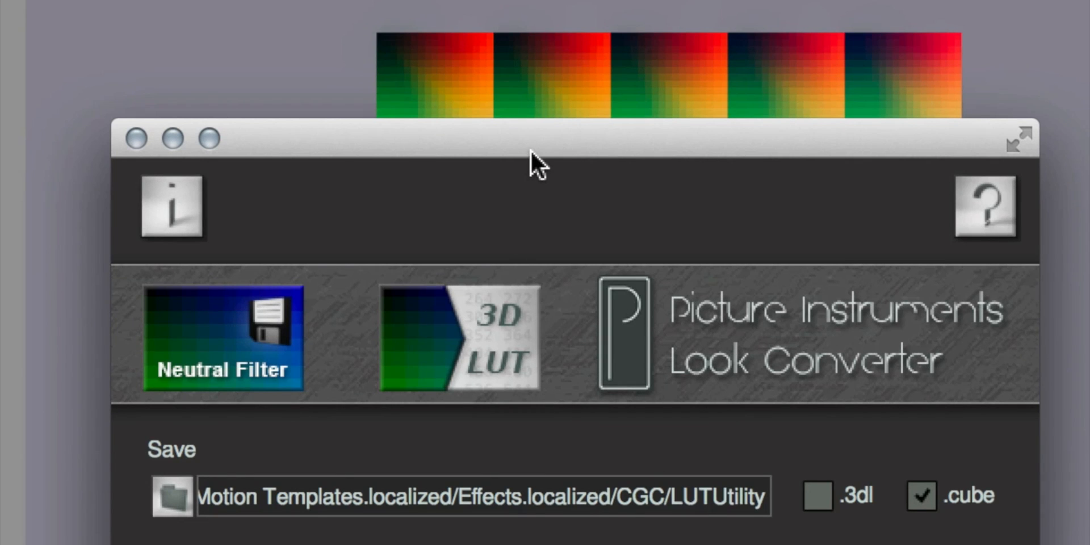
- Select the Fortia SP, Provia 100F and Provia 400+++ JPEGs from the Desktop
left_click(173, 498)
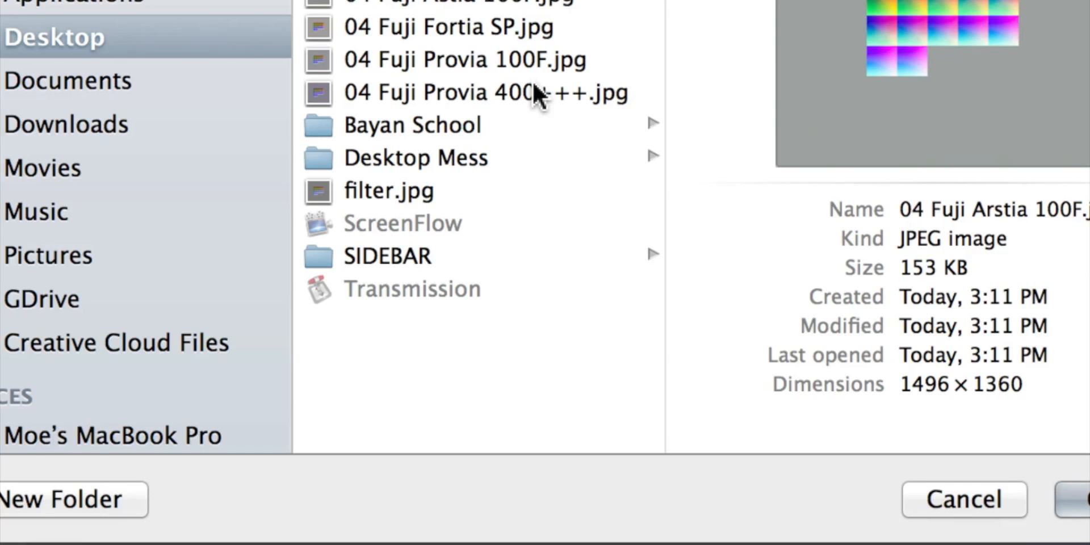
left_click(448, 27)
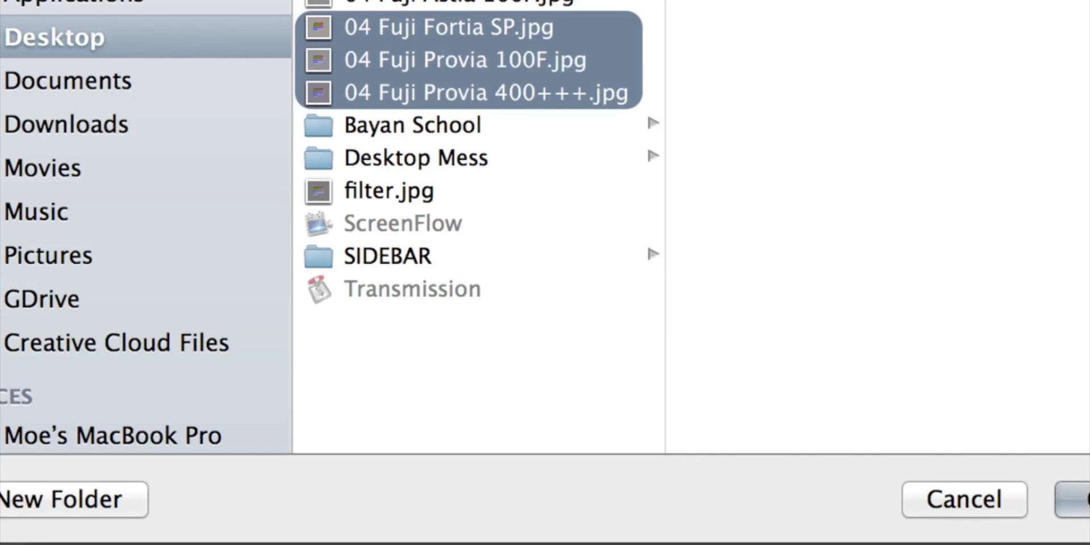
left_click(1084, 499)
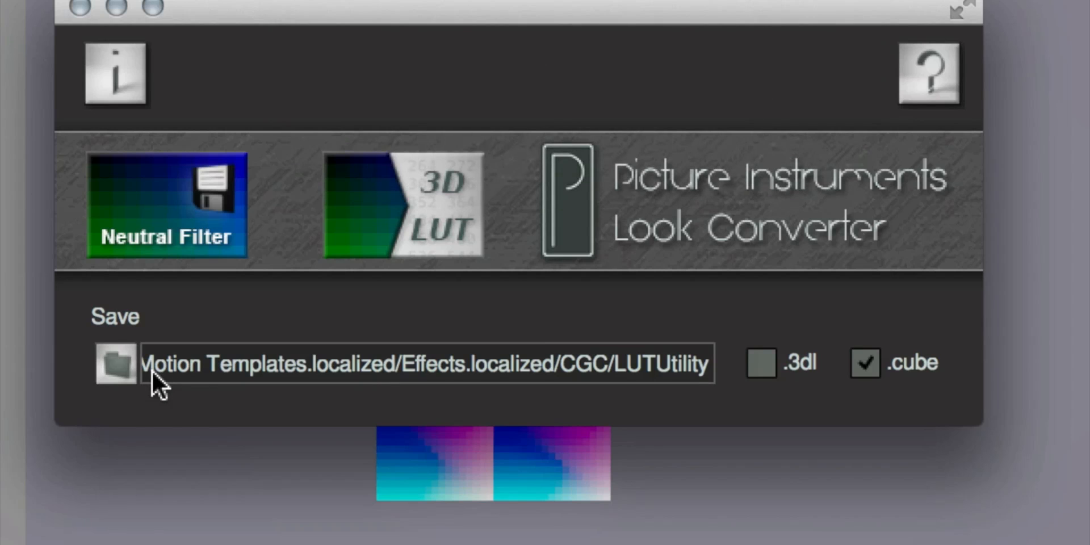
mouse_move(337, 357)
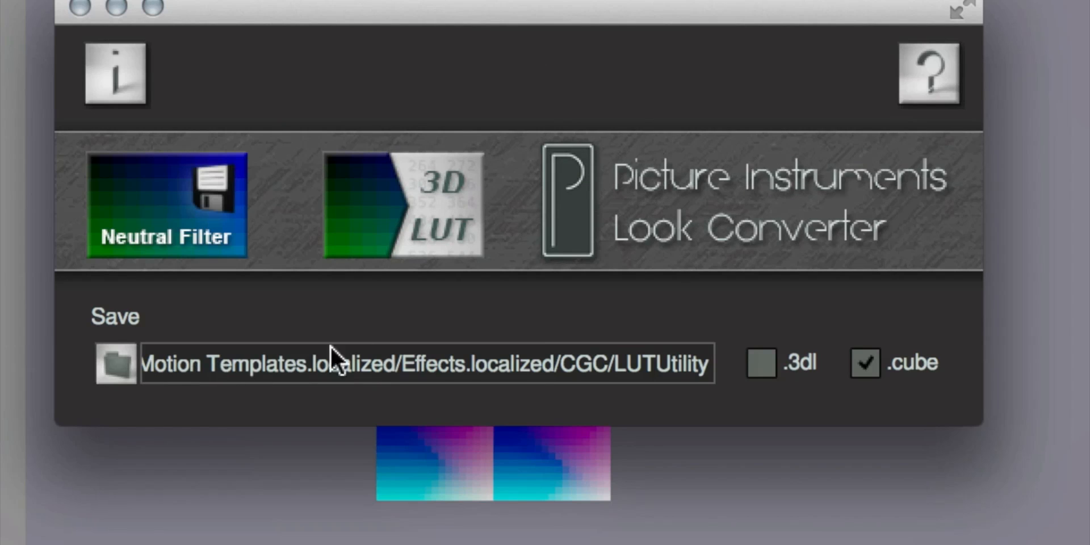
mouse_move(583, 381)
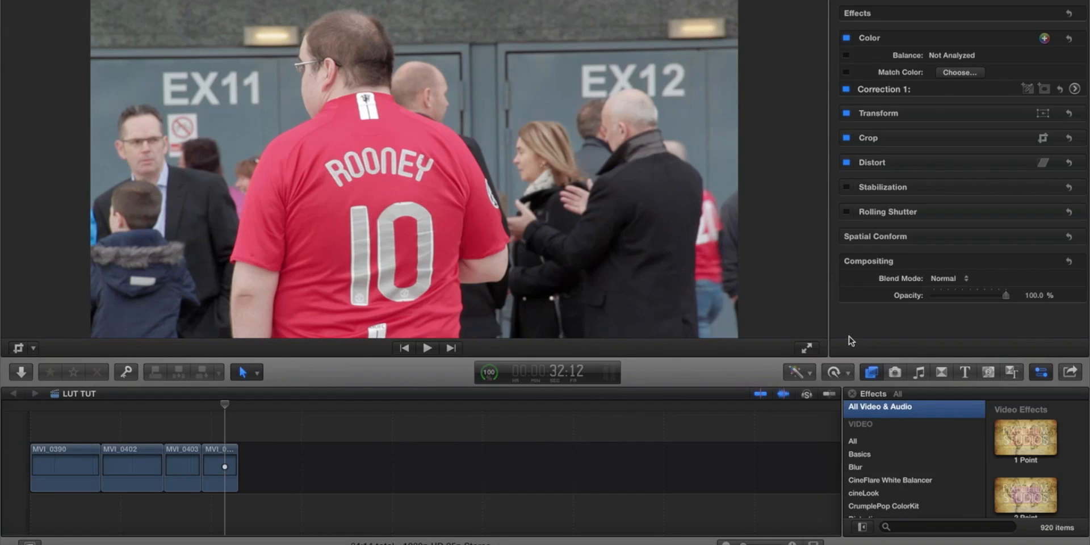
- Drag LUT Utility's Apply LUT effect onto clip MVI_0390
scroll("down", 3)
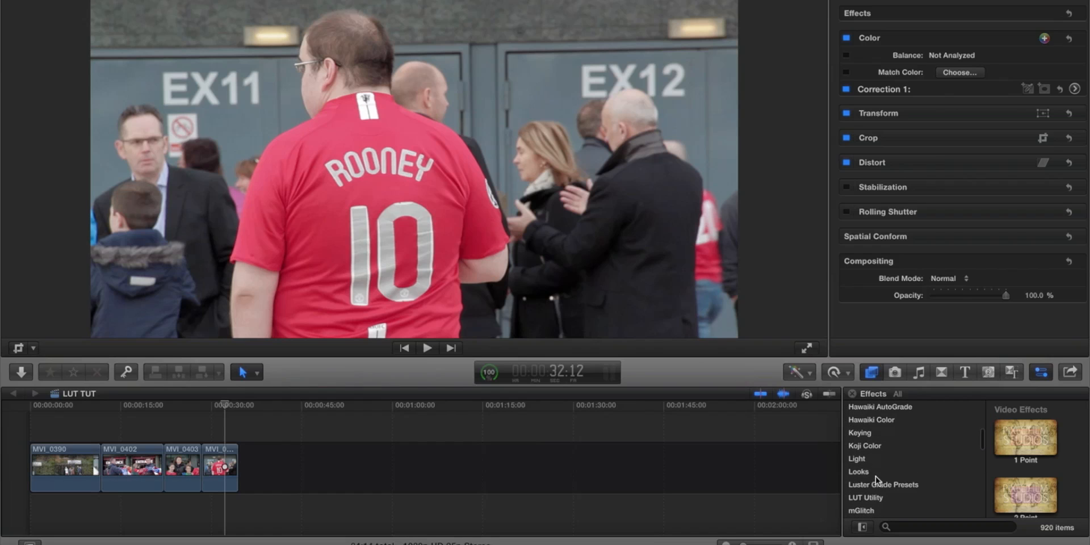
left_click(865, 497)
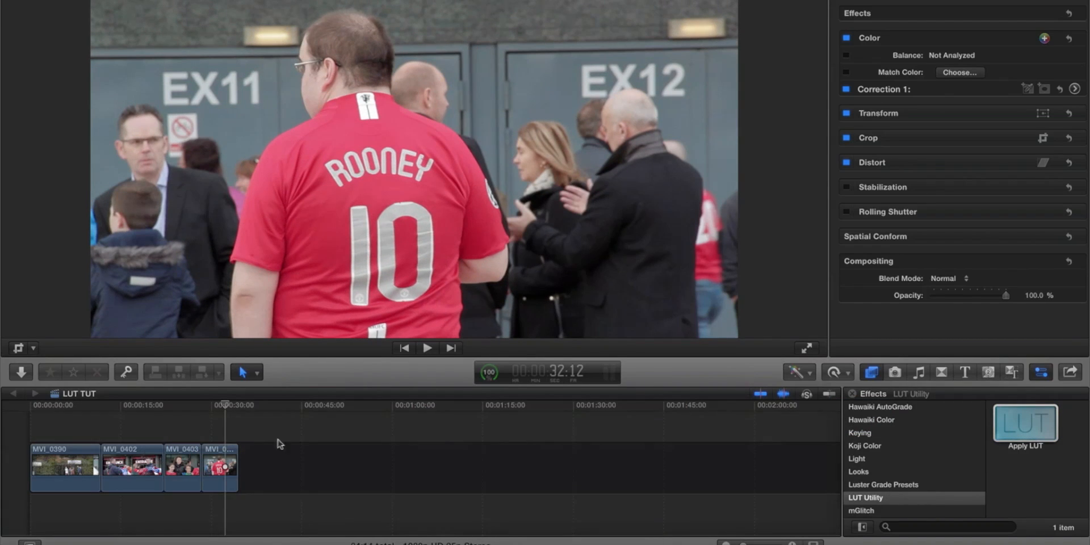
left_click_drag(1024, 424, 464, 442)
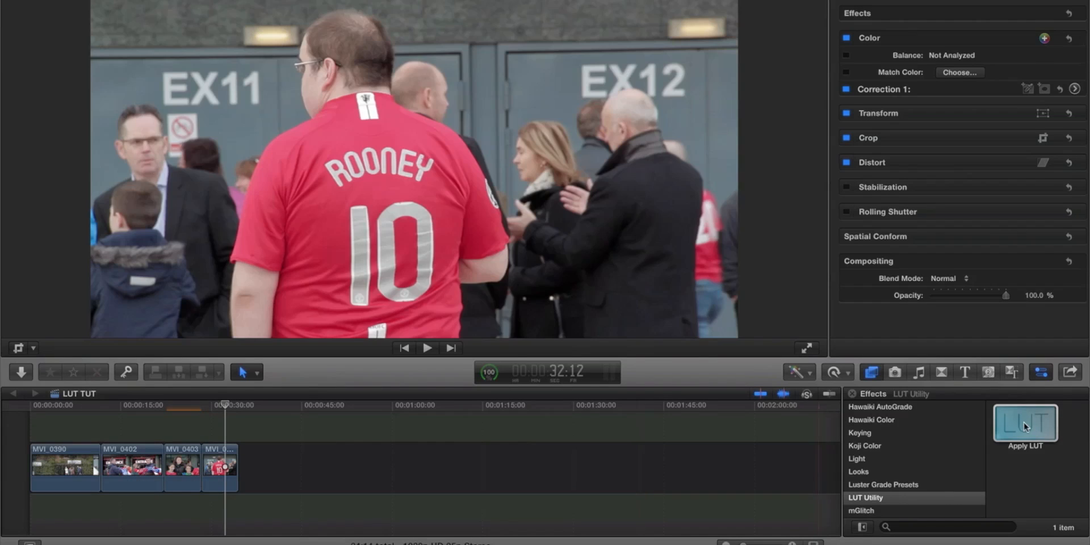
left_click_drag(1025, 424, 222, 466)
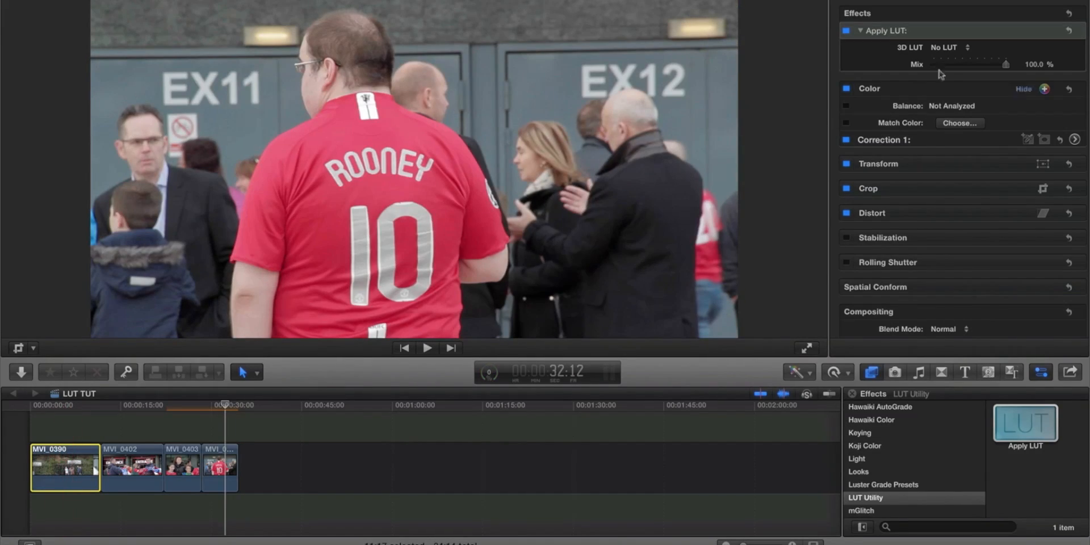
- Assign 04 Fuji Arstia 100F to MVI_0390 and 04 Fuji Fortia SP to MVI_0402
left_click(951, 48)
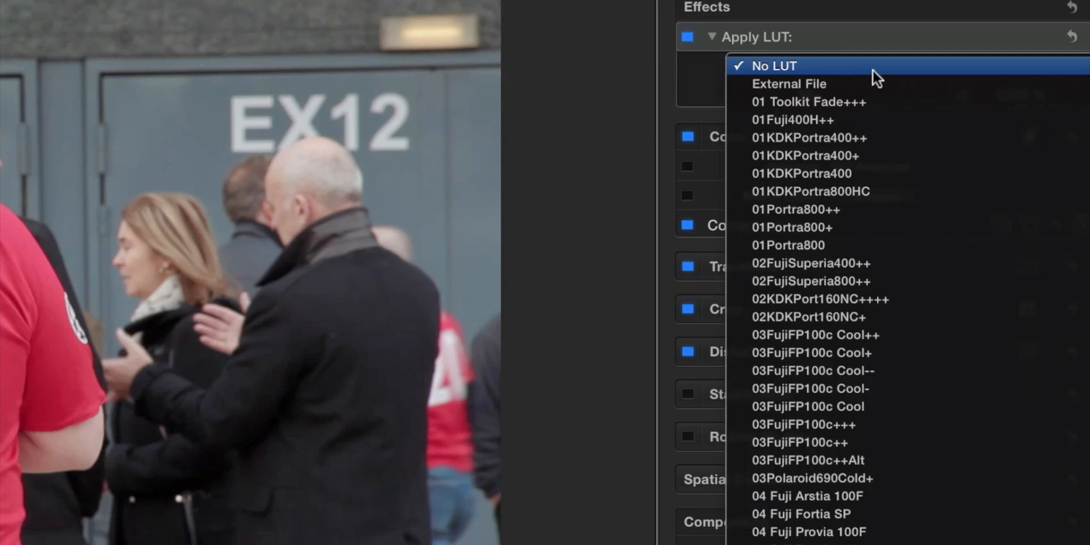
mouse_move(805, 496)
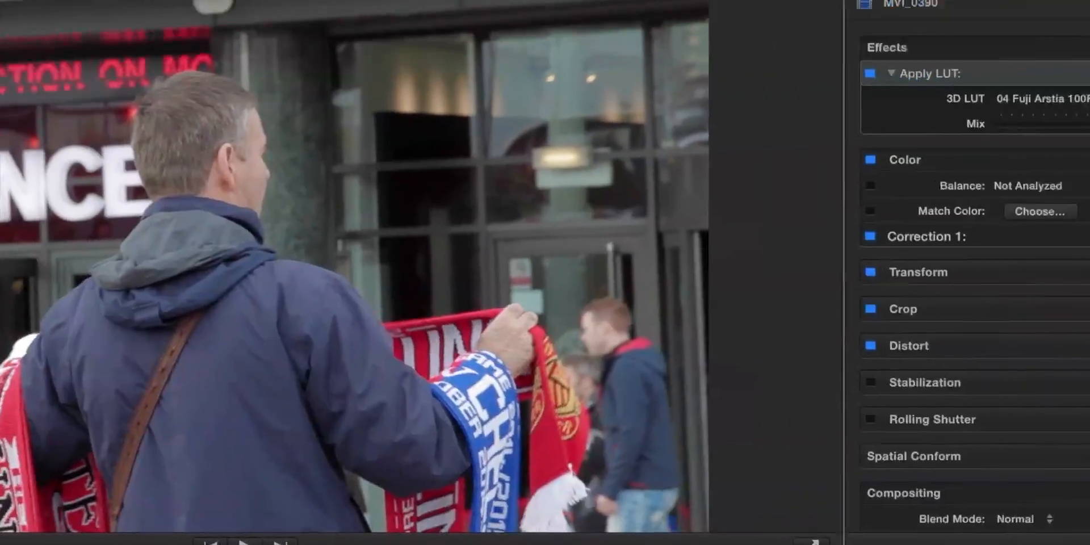
left_click(1029, 98)
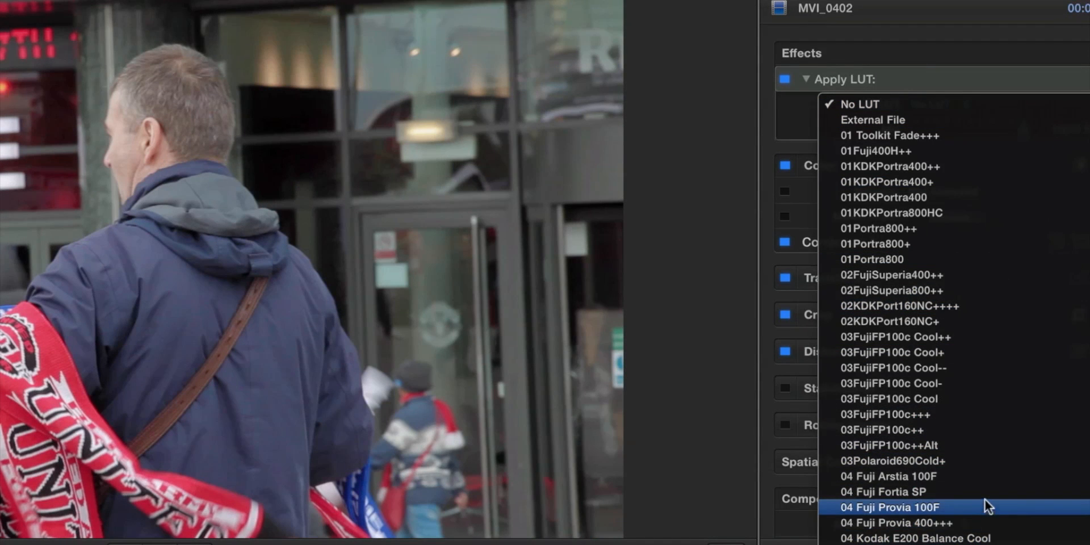
left_click(886, 491)
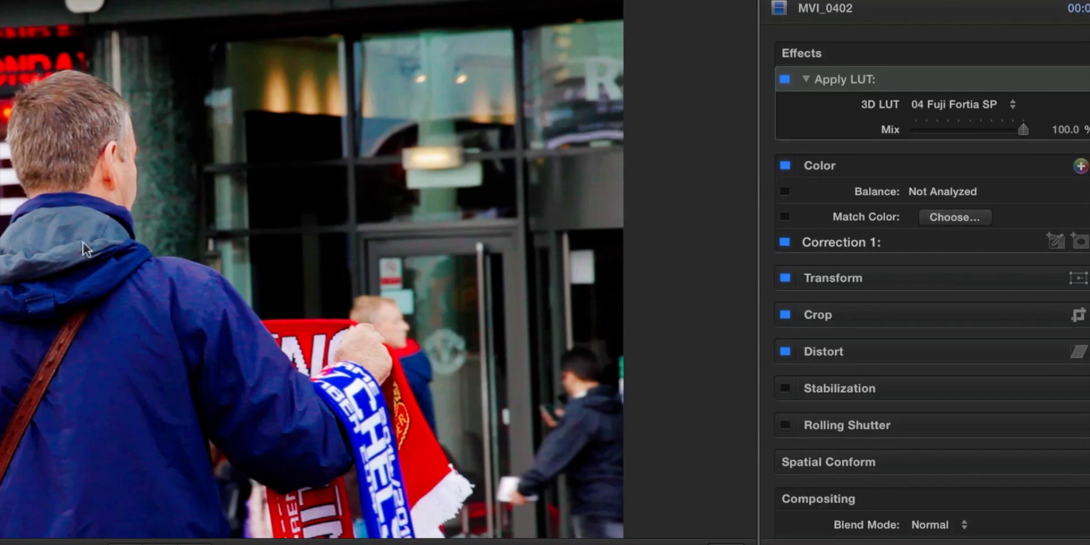
- Lower the Fortia SP LUT Mix on MVI_0402 to about 54%
left_click_drag(1043, 130, 1022, 129)
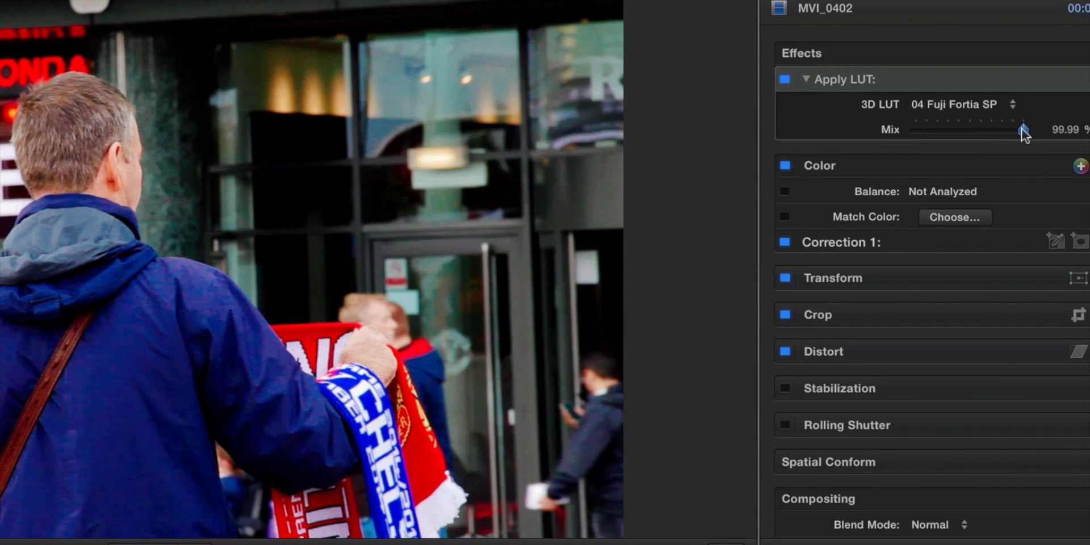
left_click_drag(1022, 130, 978, 130)
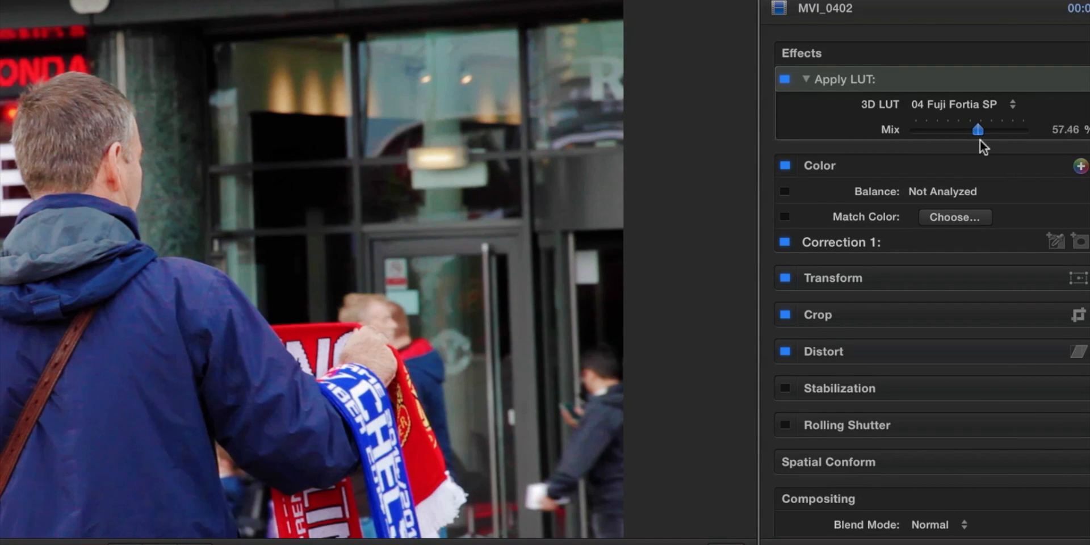
left_click_drag(978, 131, 974, 130)
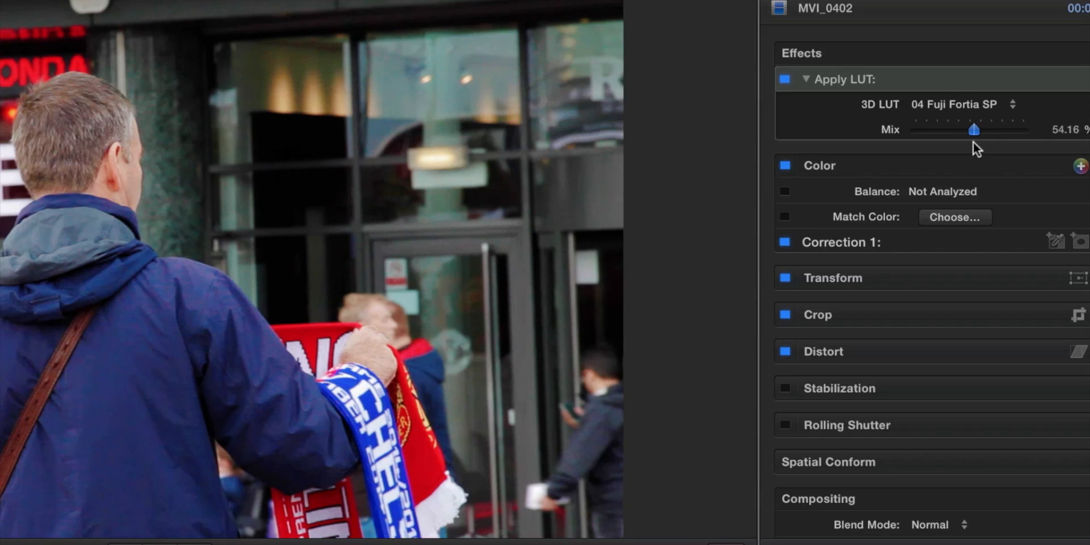
left_click_drag(973, 130, 982, 130)
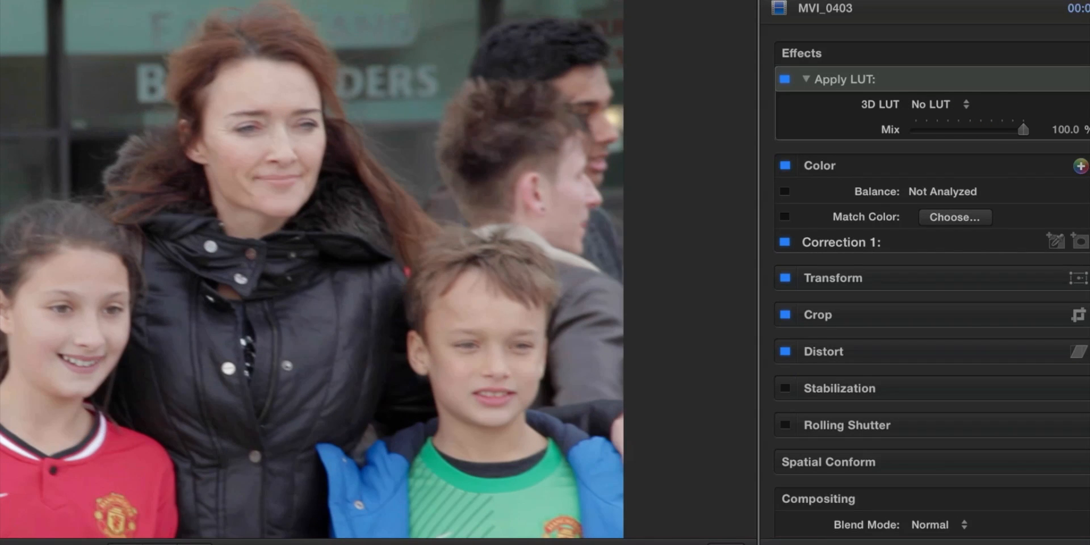
- Apply film LUTs to MVI_0403, then give MVI_0406 the 05AgfaV400++ LUT
left_click(941, 104)
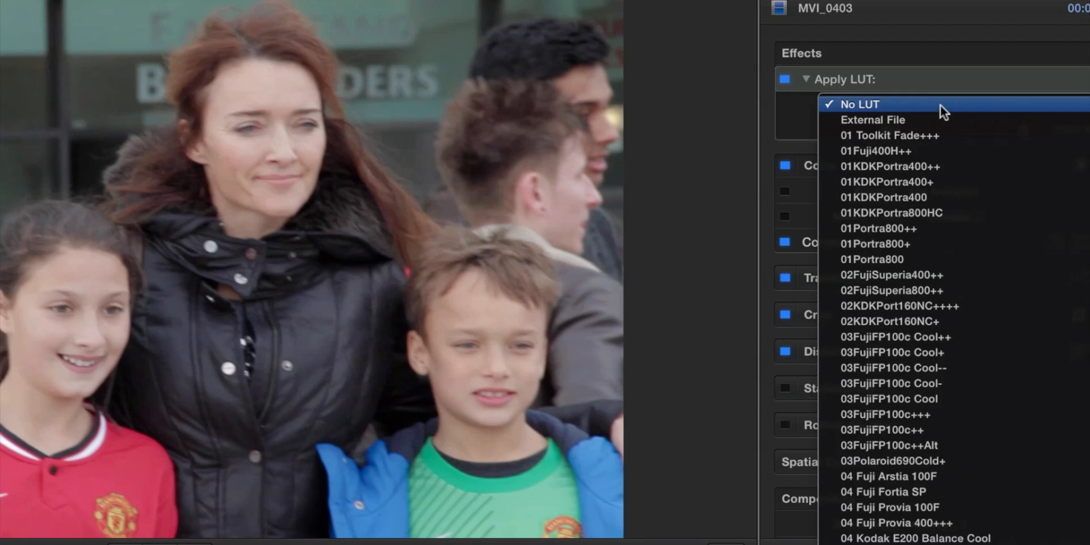
mouse_move(966, 299)
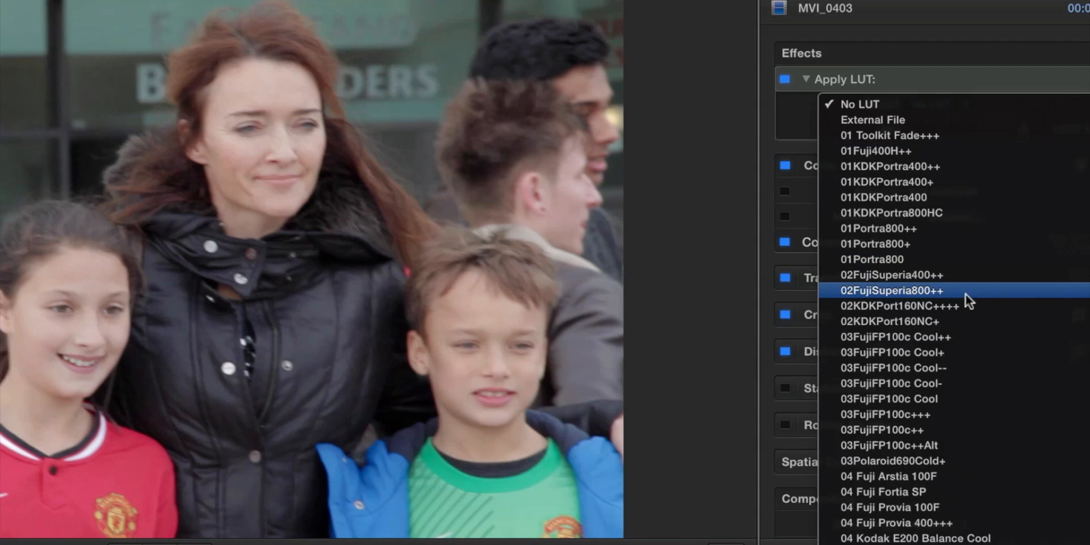
mouse_move(928, 507)
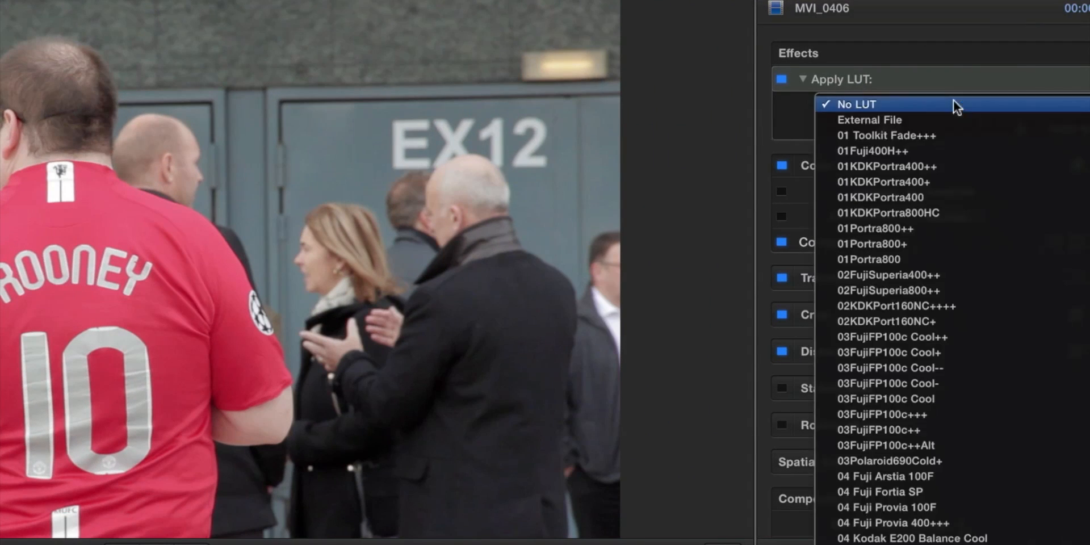
left_click(896, 522)
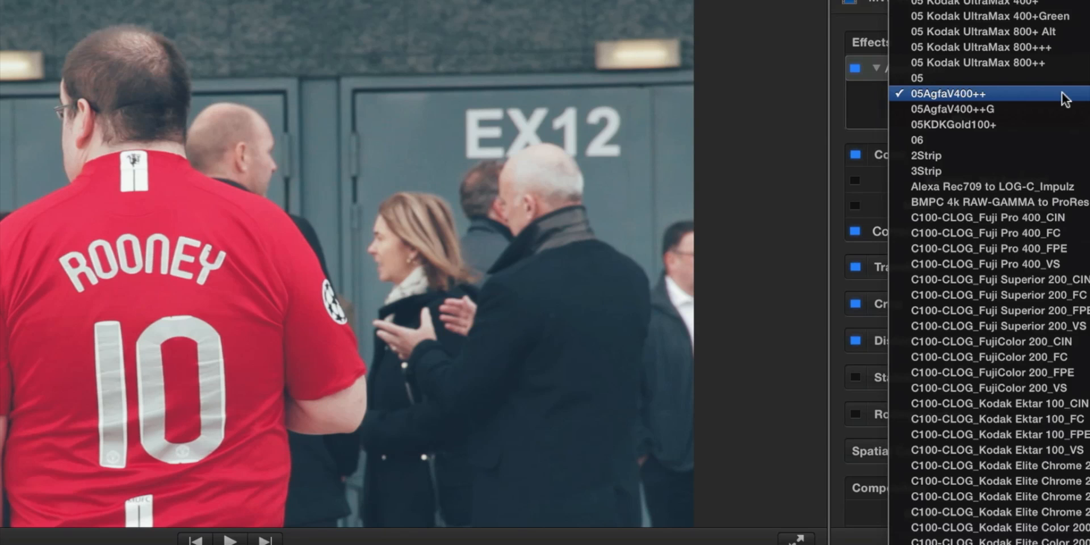
- Set the EX12 clip to 05AgfaV400++ and the scarf clip to 04 Fuji Fortia SP
left_click(947, 94)
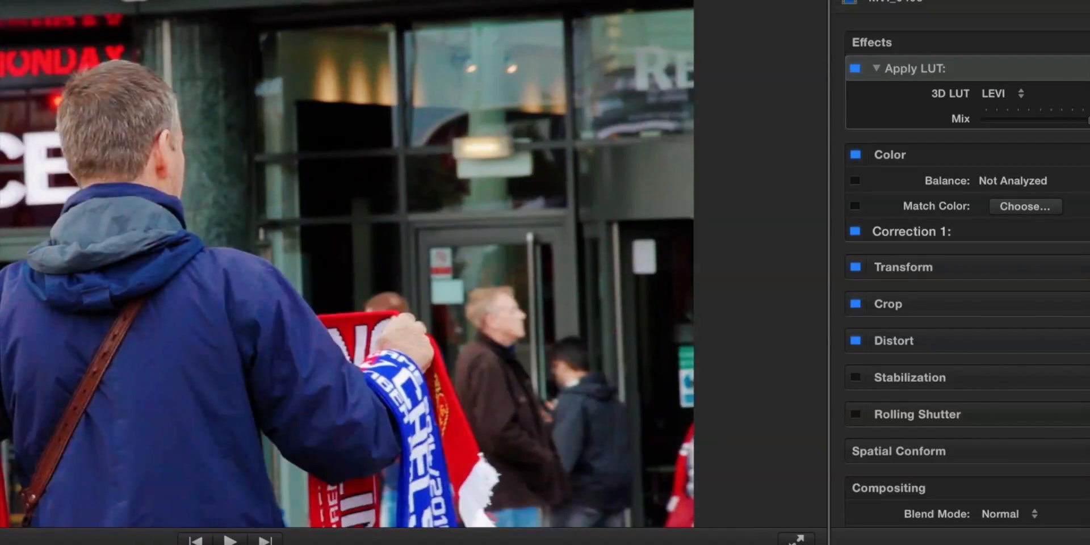
left_click(1029, 94)
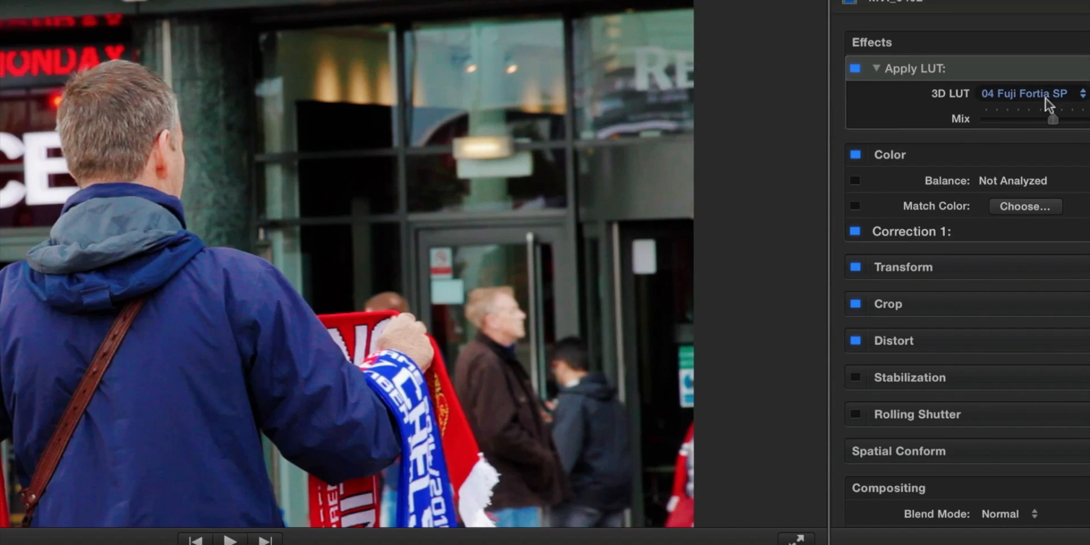
left_click(1028, 93)
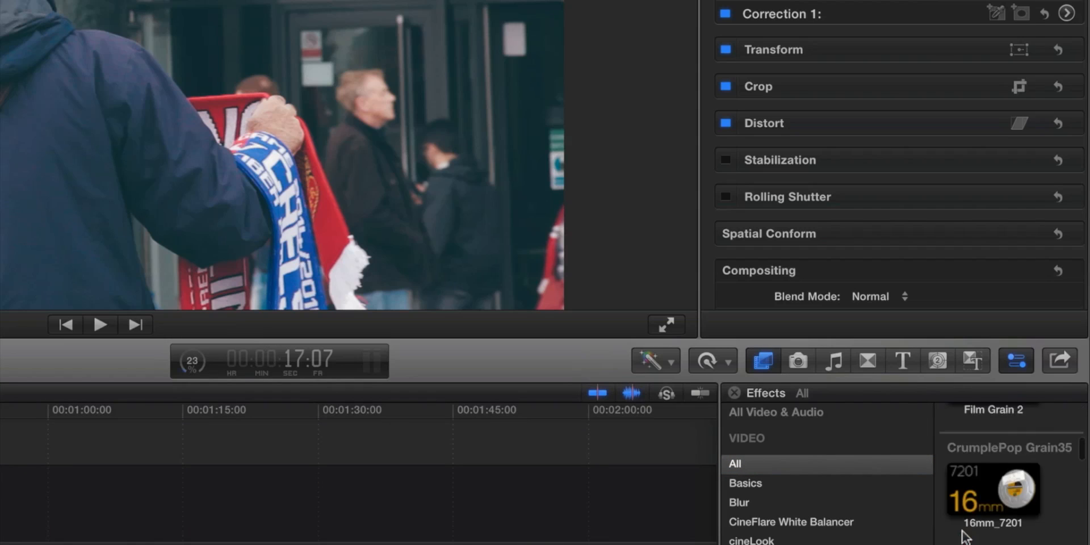
- Scroll the Effects browser down to the CrumplePop Grain35 16mm grain presets
scroll("down", 3)
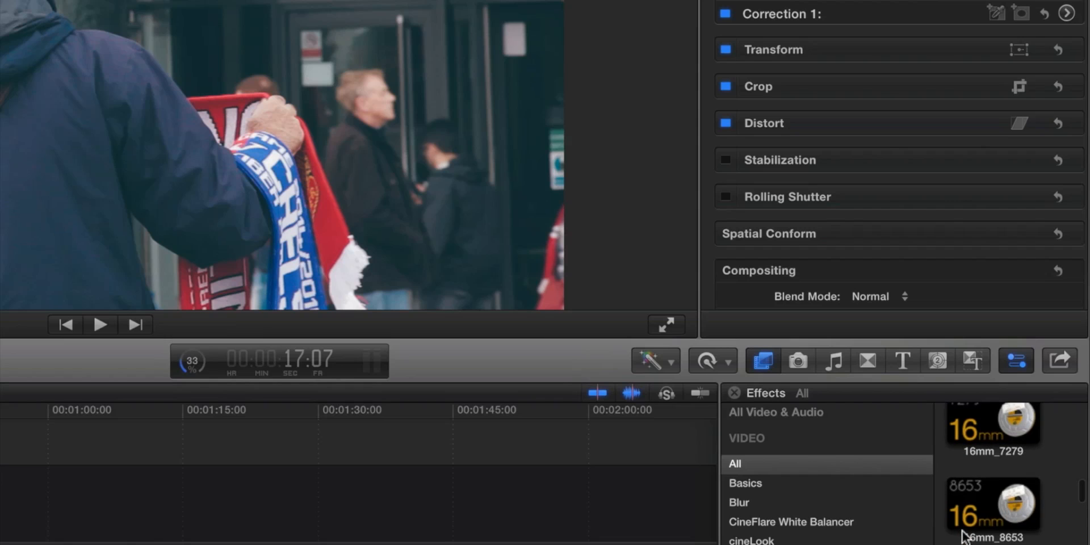
scroll("down", 3)
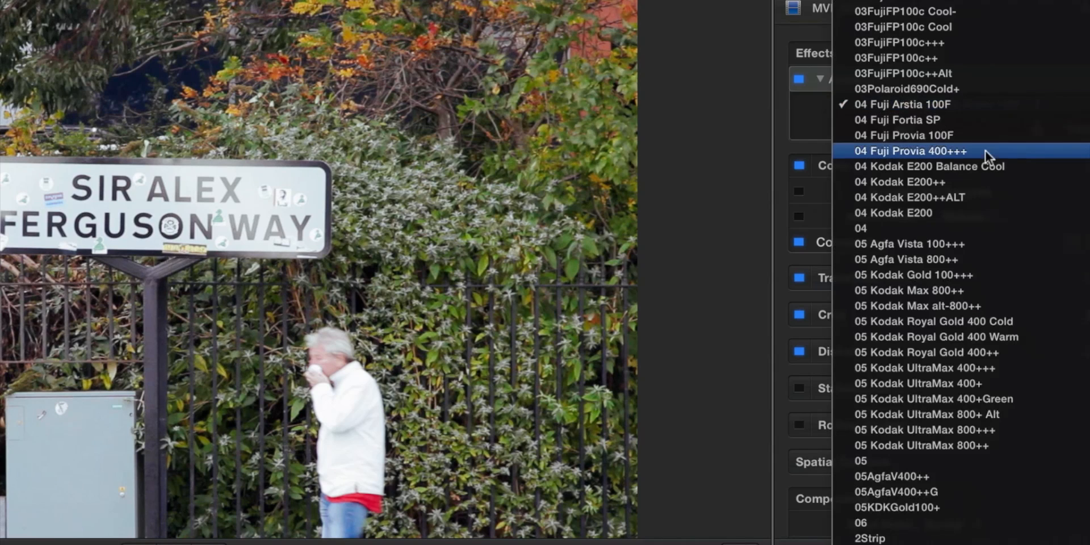
mouse_move(966, 384)
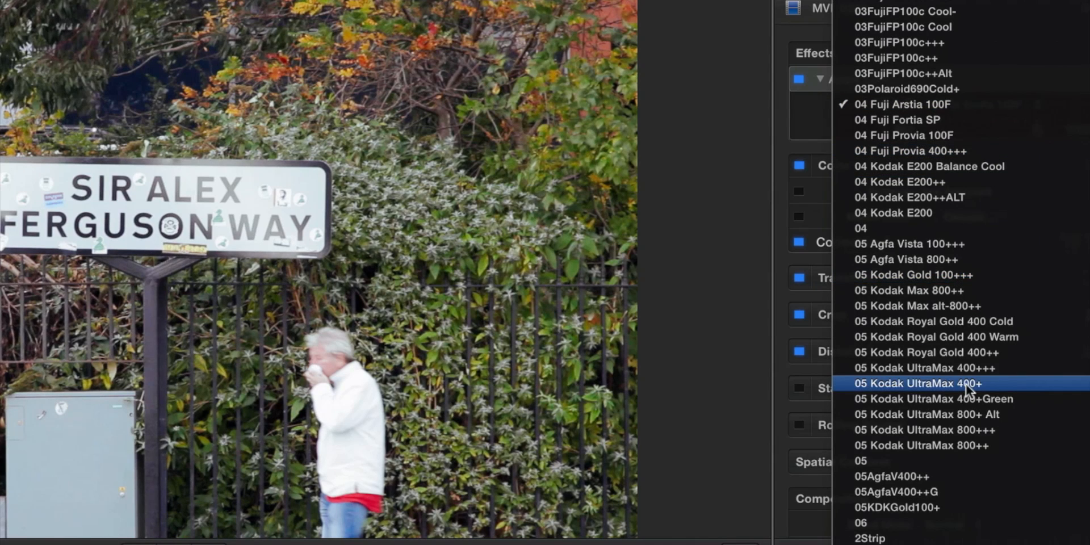
- Scroll the street-sign clip's LUT list down to the LOG Kodak Vision3 and Lomo looks
scroll("down", 3)
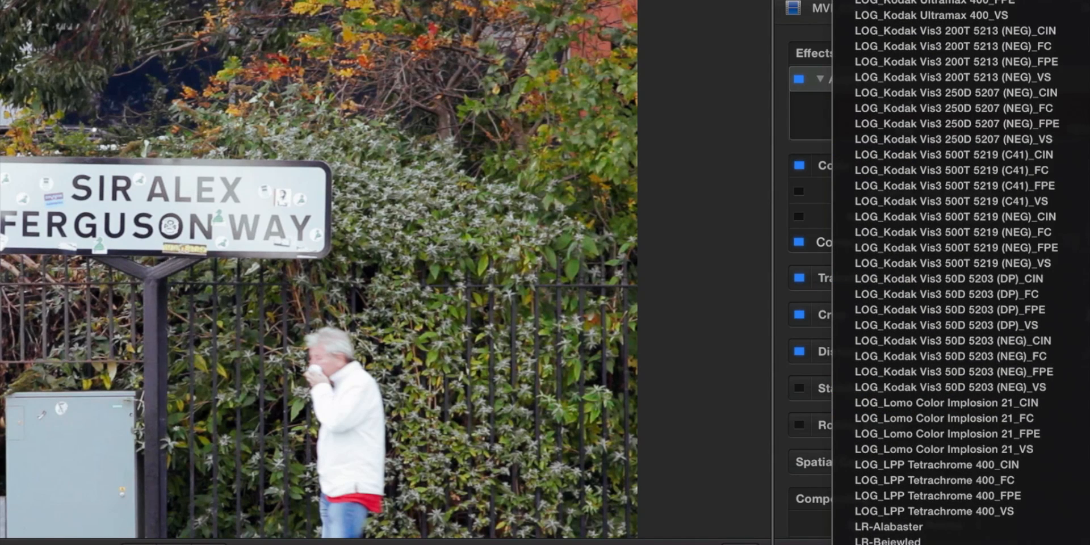